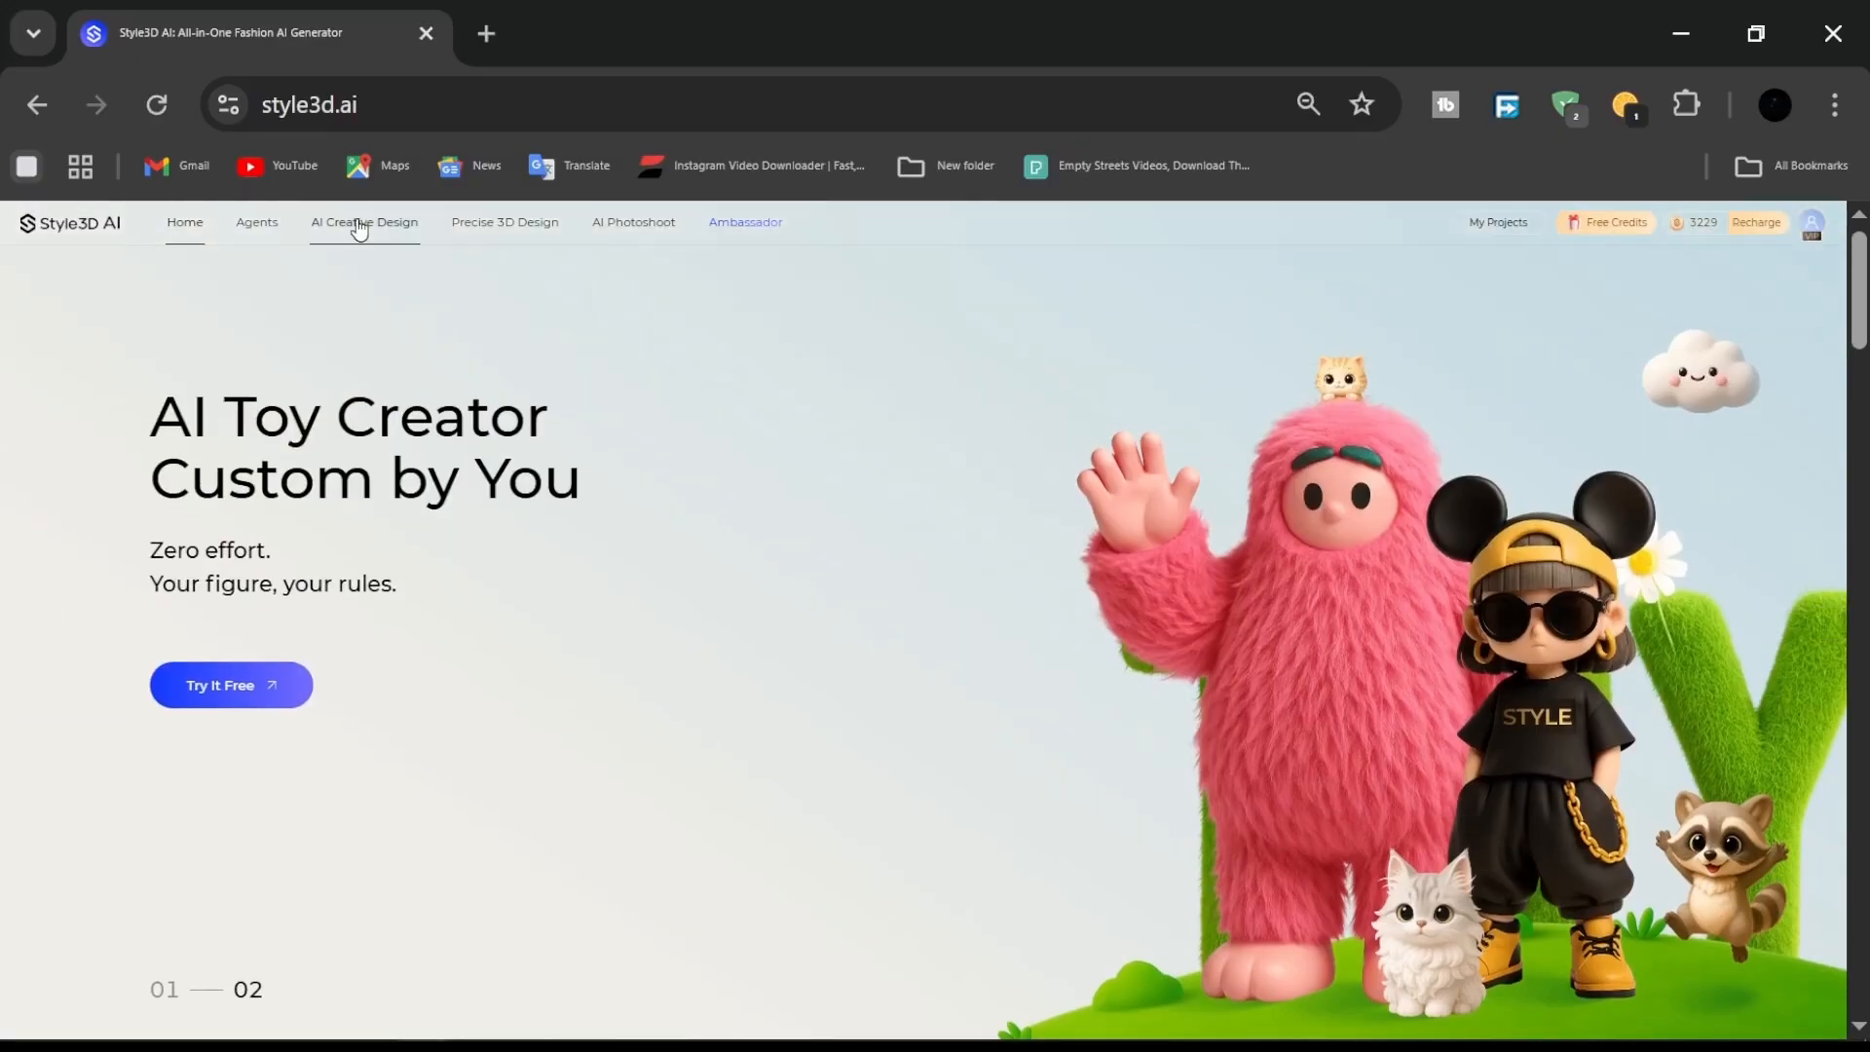
In Text to Style, describe the grey cropped hoodie and spandex-cotton biker shorts and have the AI enrich it.
{"action": "left_click", "coordinate": [365, 222]}
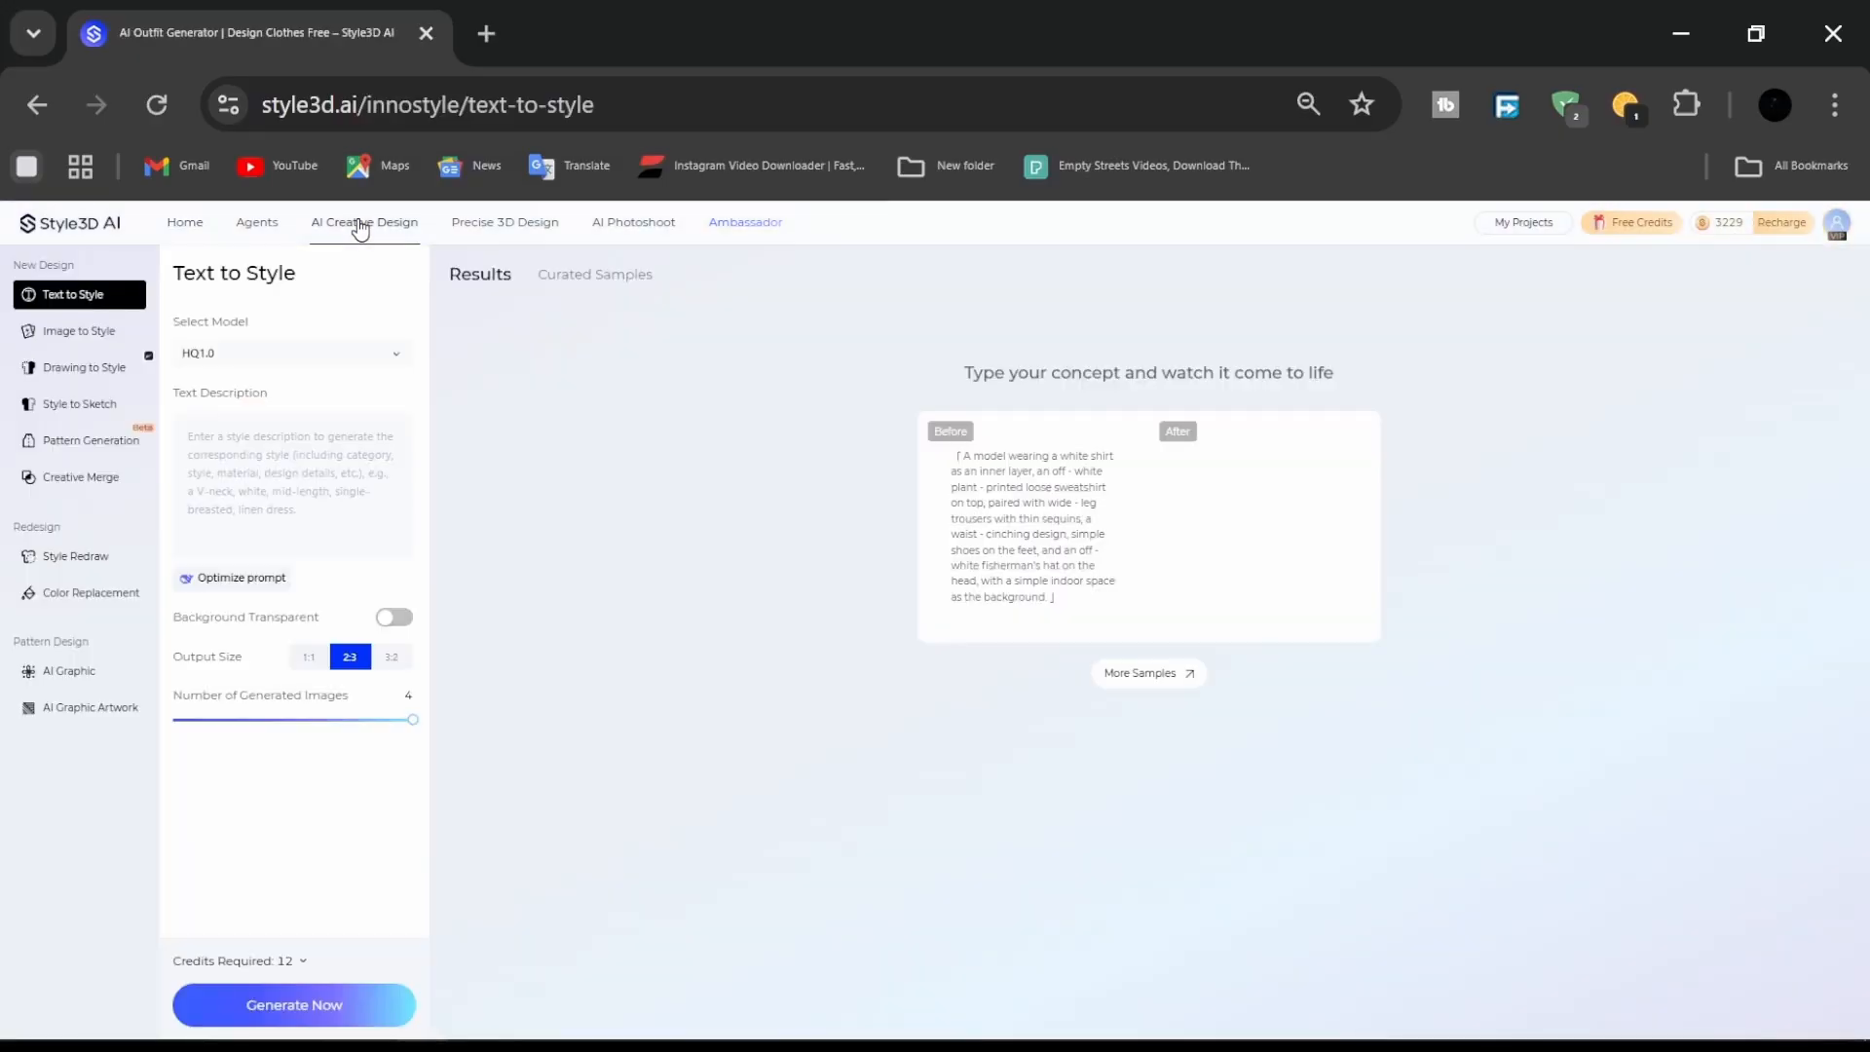
{"action": "left_click", "coordinate": [73, 294]}
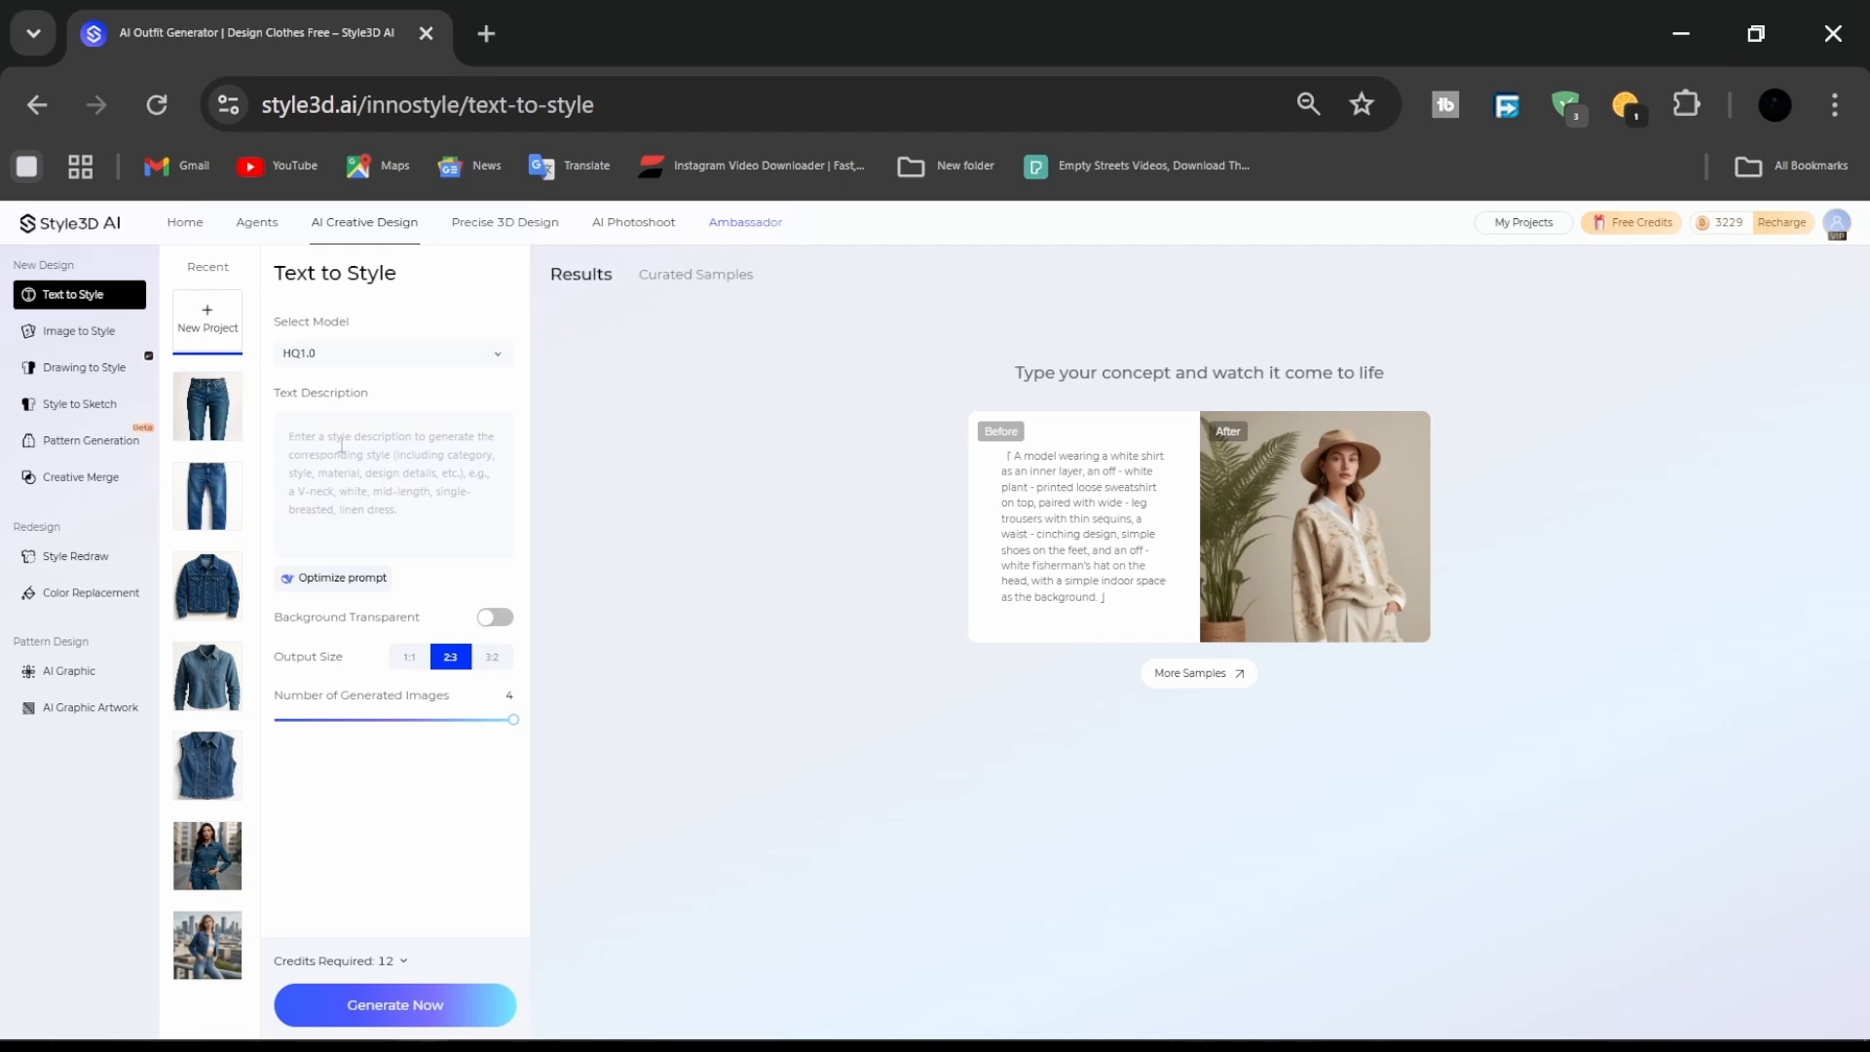
{"action": "type", "text": "stretchable spandex-cotton blend with a snug fit, mid-thigh length, and seamless waistband. Streetwear aesthetic with a clean, modern silhouette, rendered in ultra-high detail with realistic fabric textures, studio lighting, photorealistic 8K resolution"}
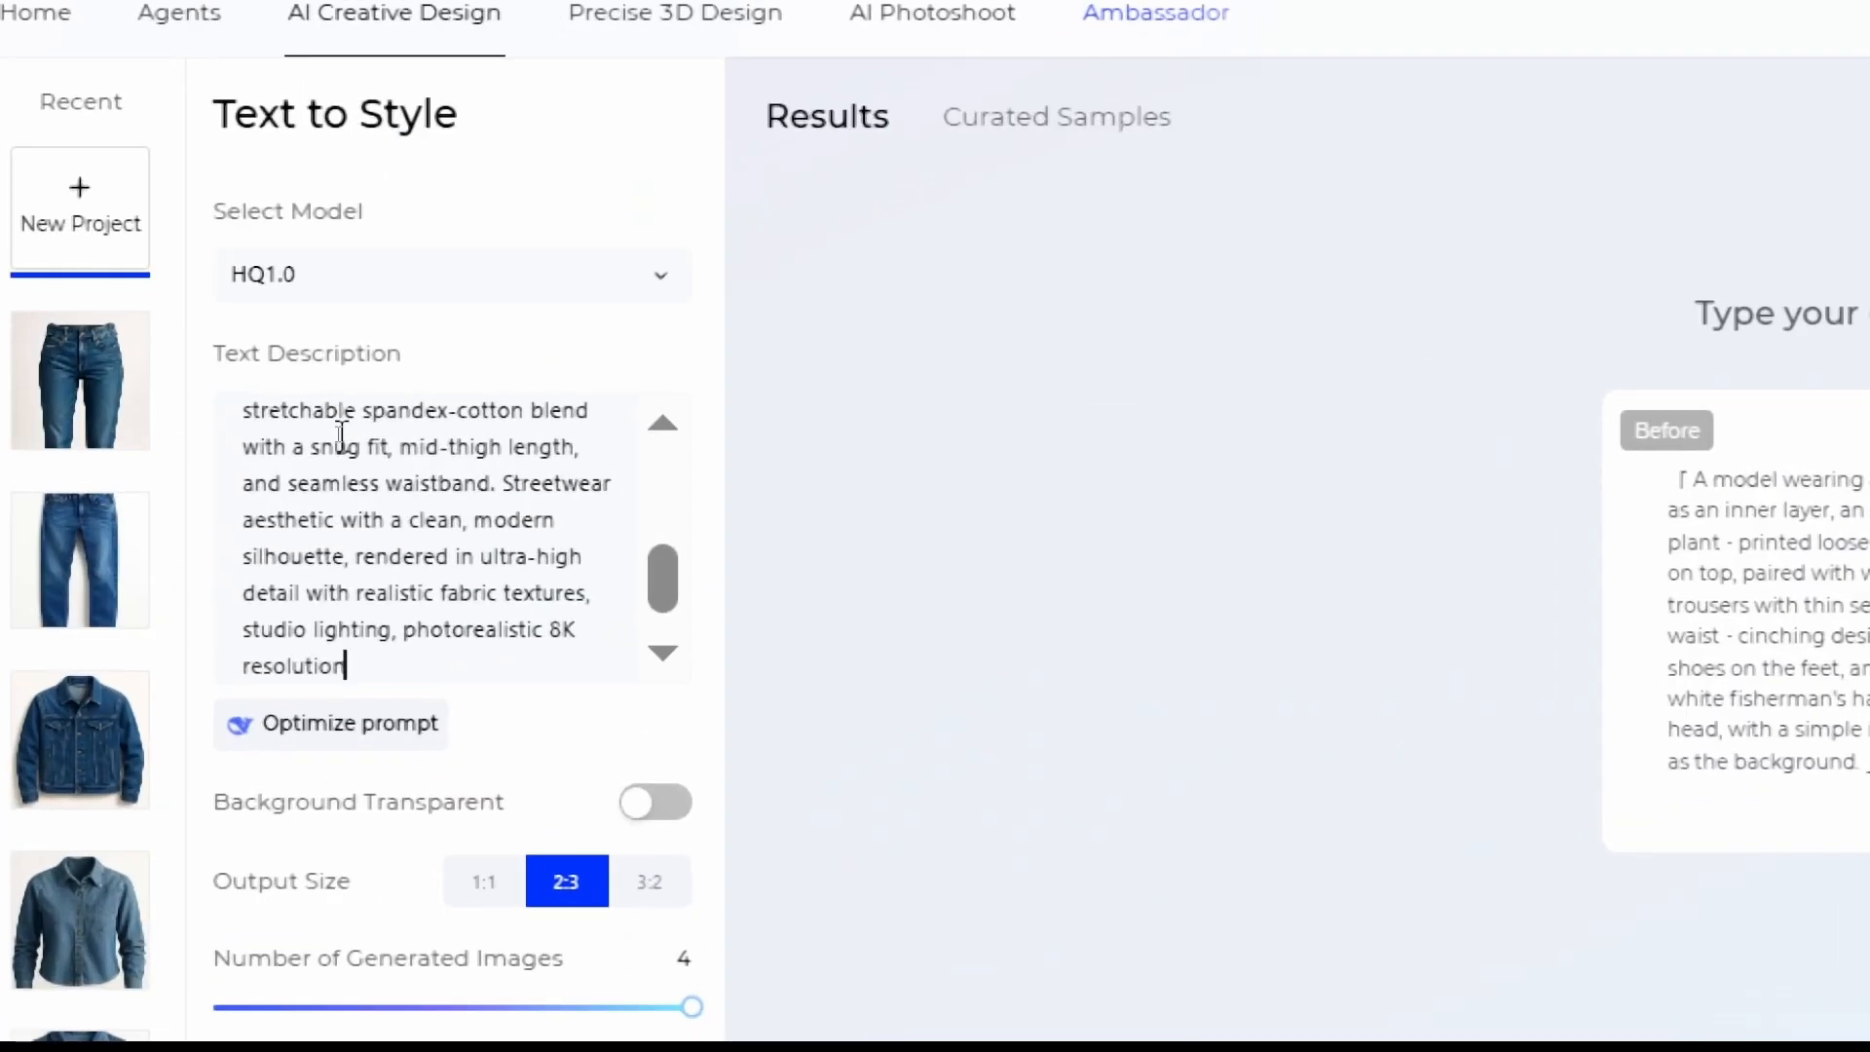
{"action": "scroll", "scroll_direction": "down", "scroll_amount": 3}
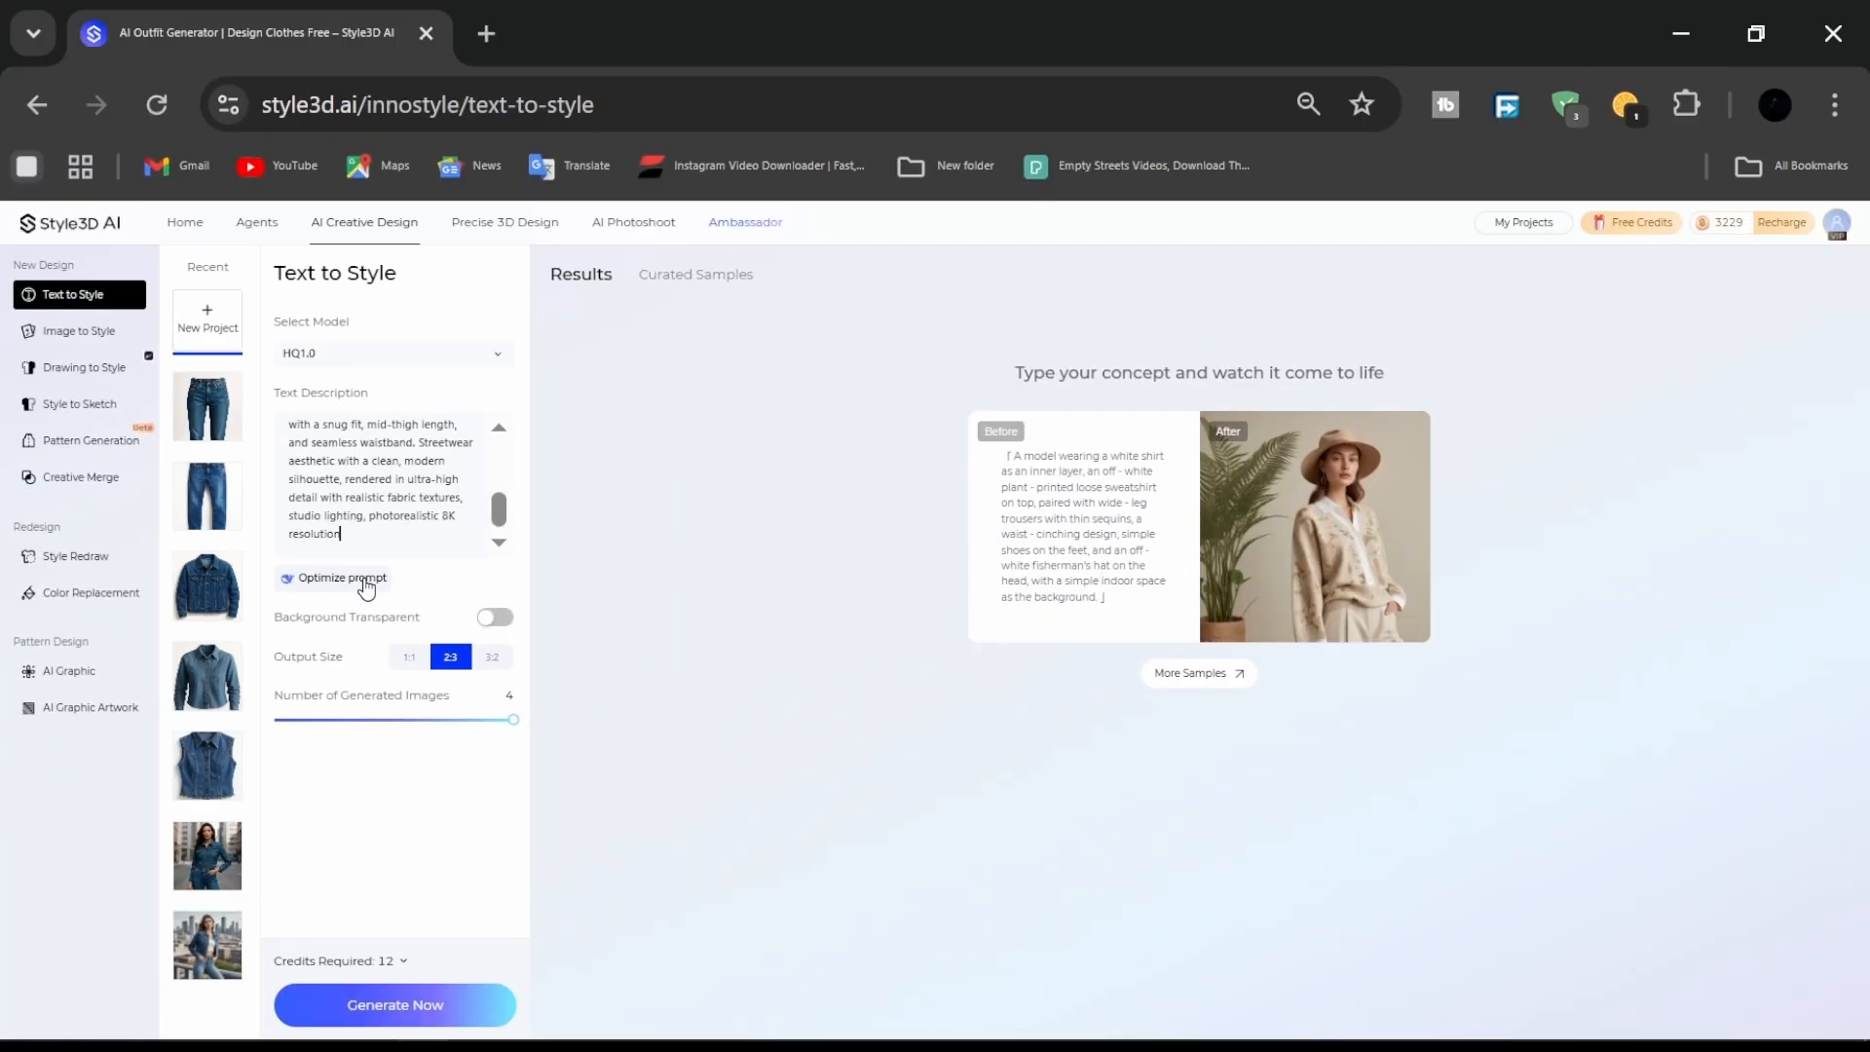
{"action": "left_click", "coordinate": [343, 576]}
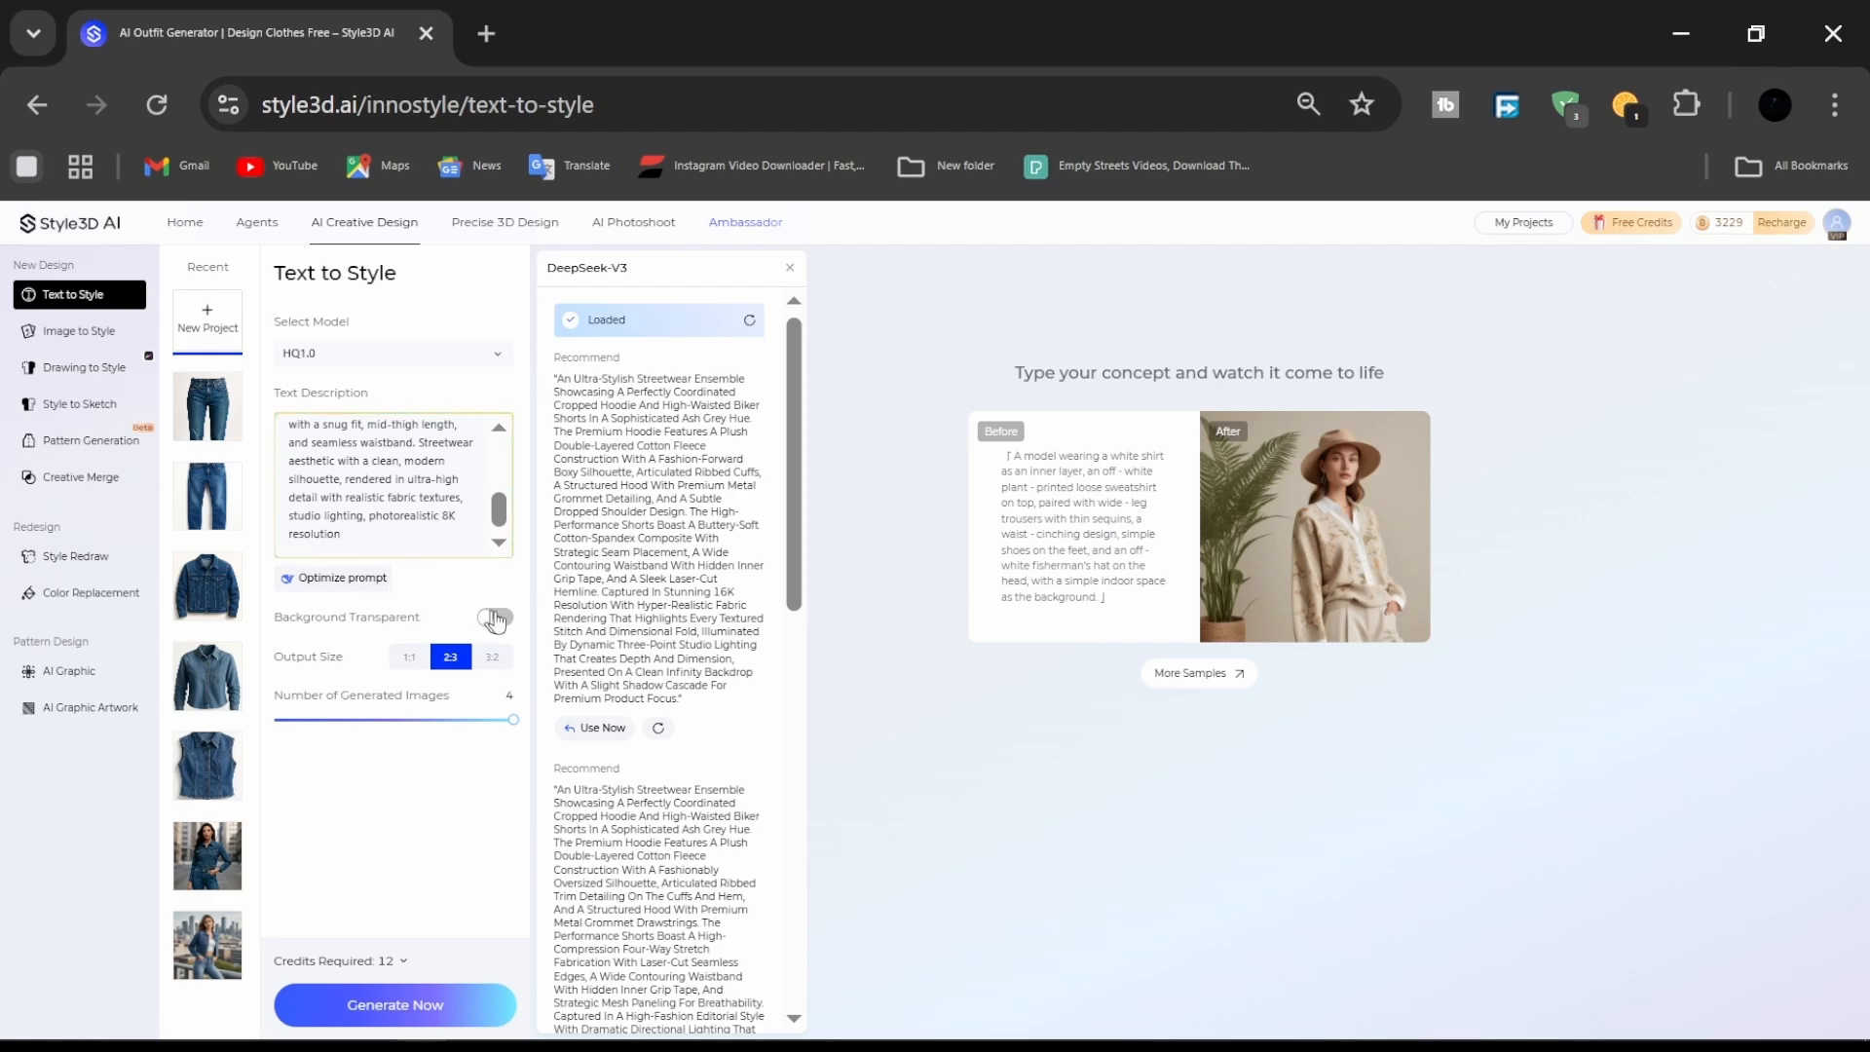
Start generating outfit images from the enriched description at 3:2 size.
{"action": "key", "text": "ctrl+plus"}
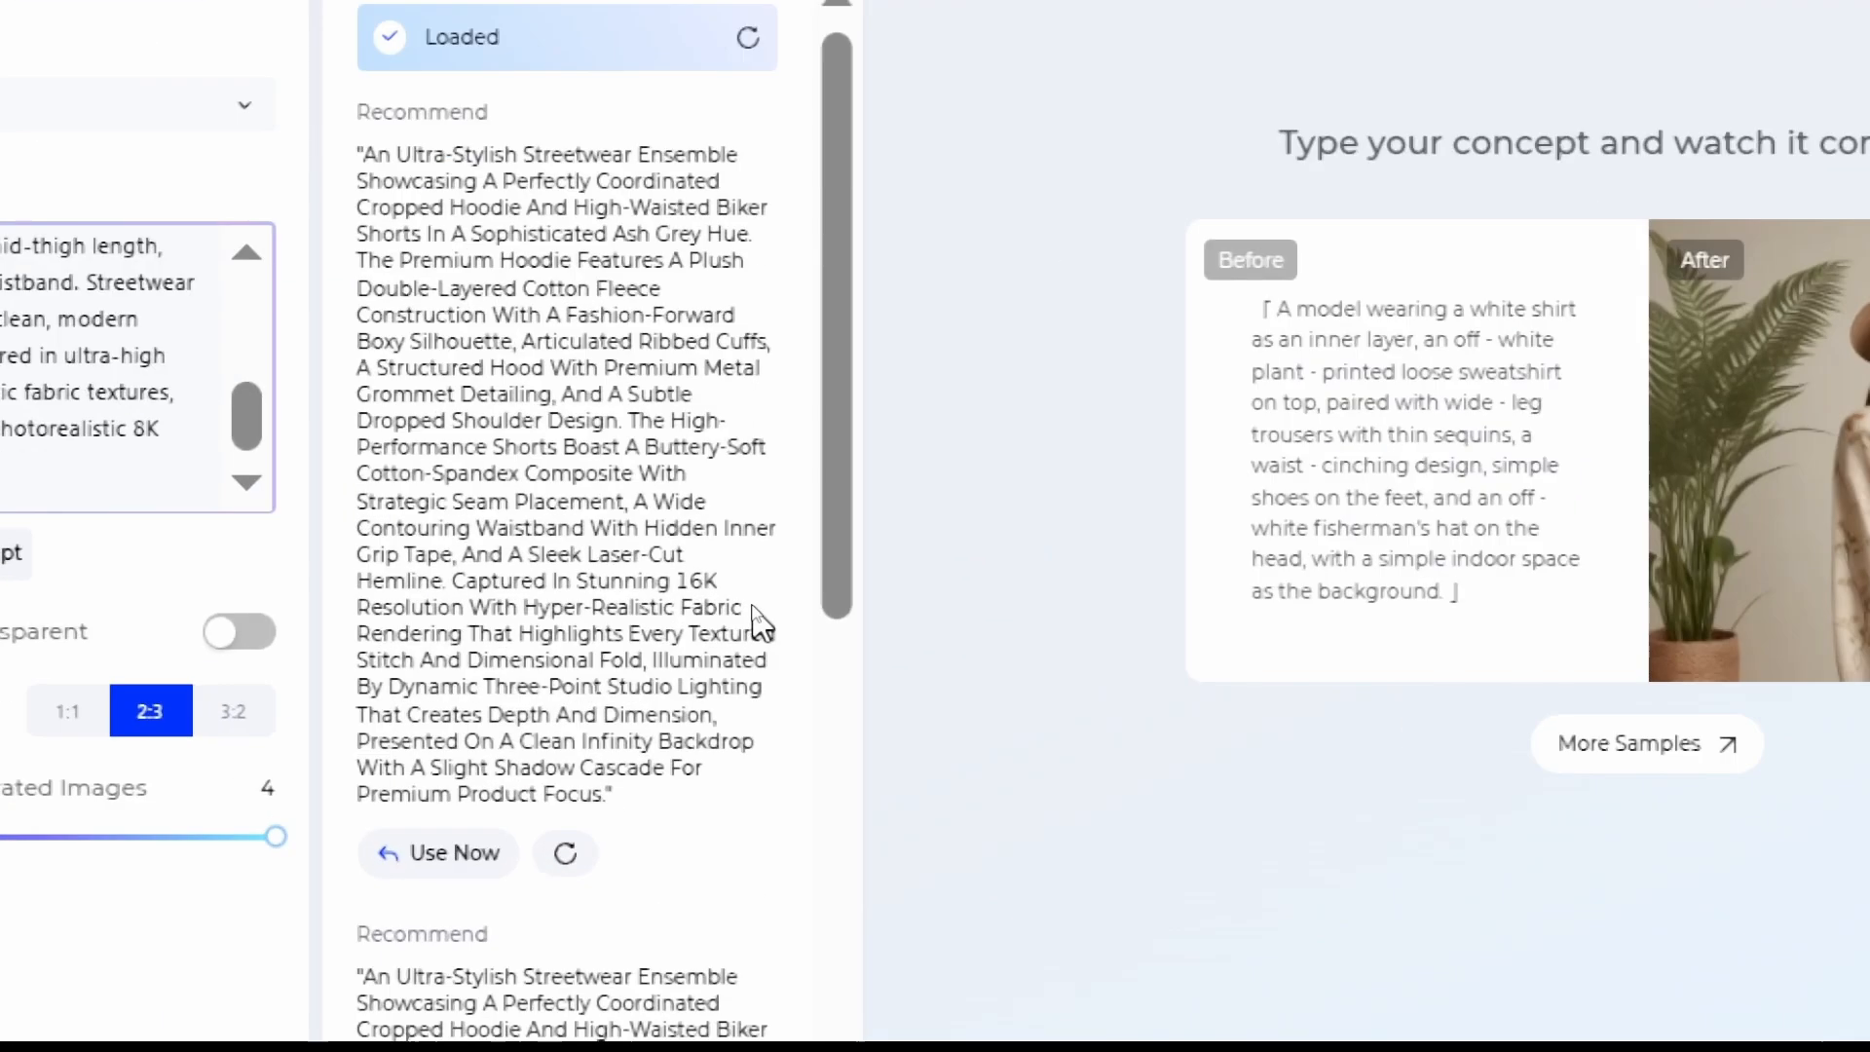
{"action": "left_click", "coordinate": [397, 1005]}
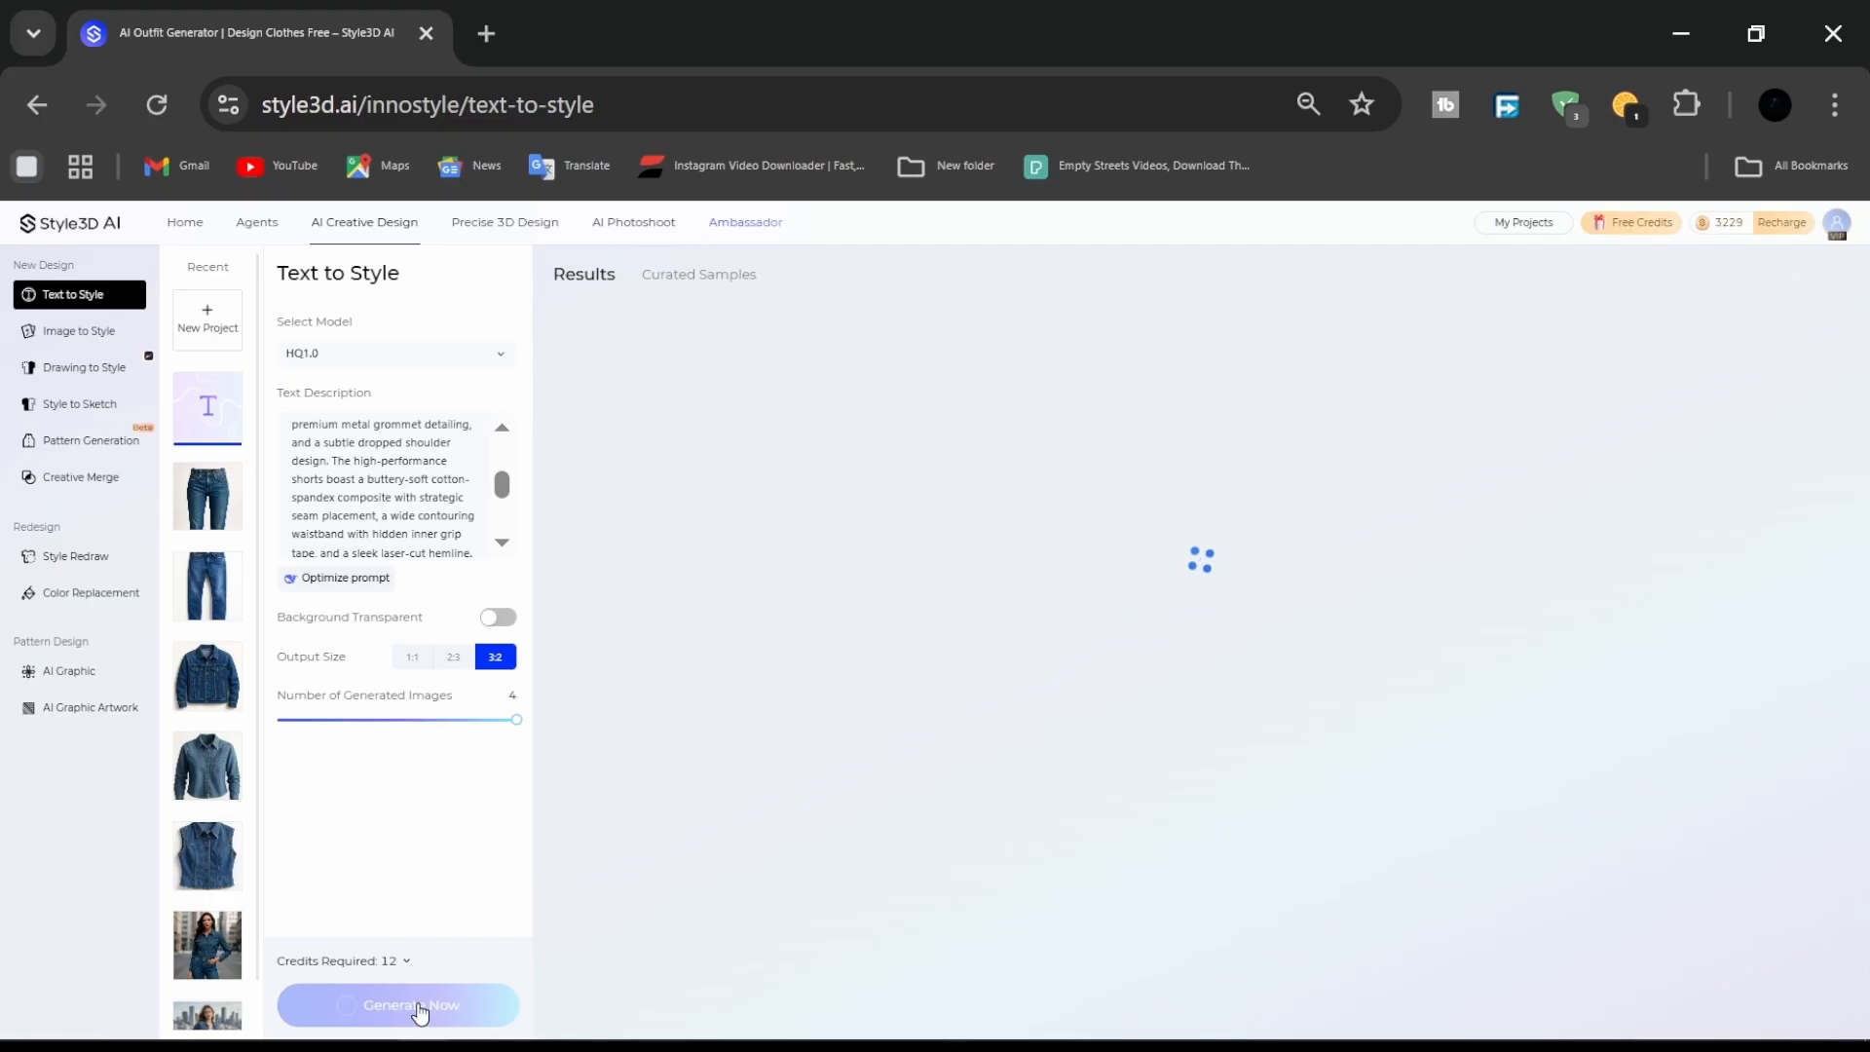
Send the first generated hoodie-and-shorts image to Garment Try-on.
{"action": "left_click", "coordinate": [397, 1005]}
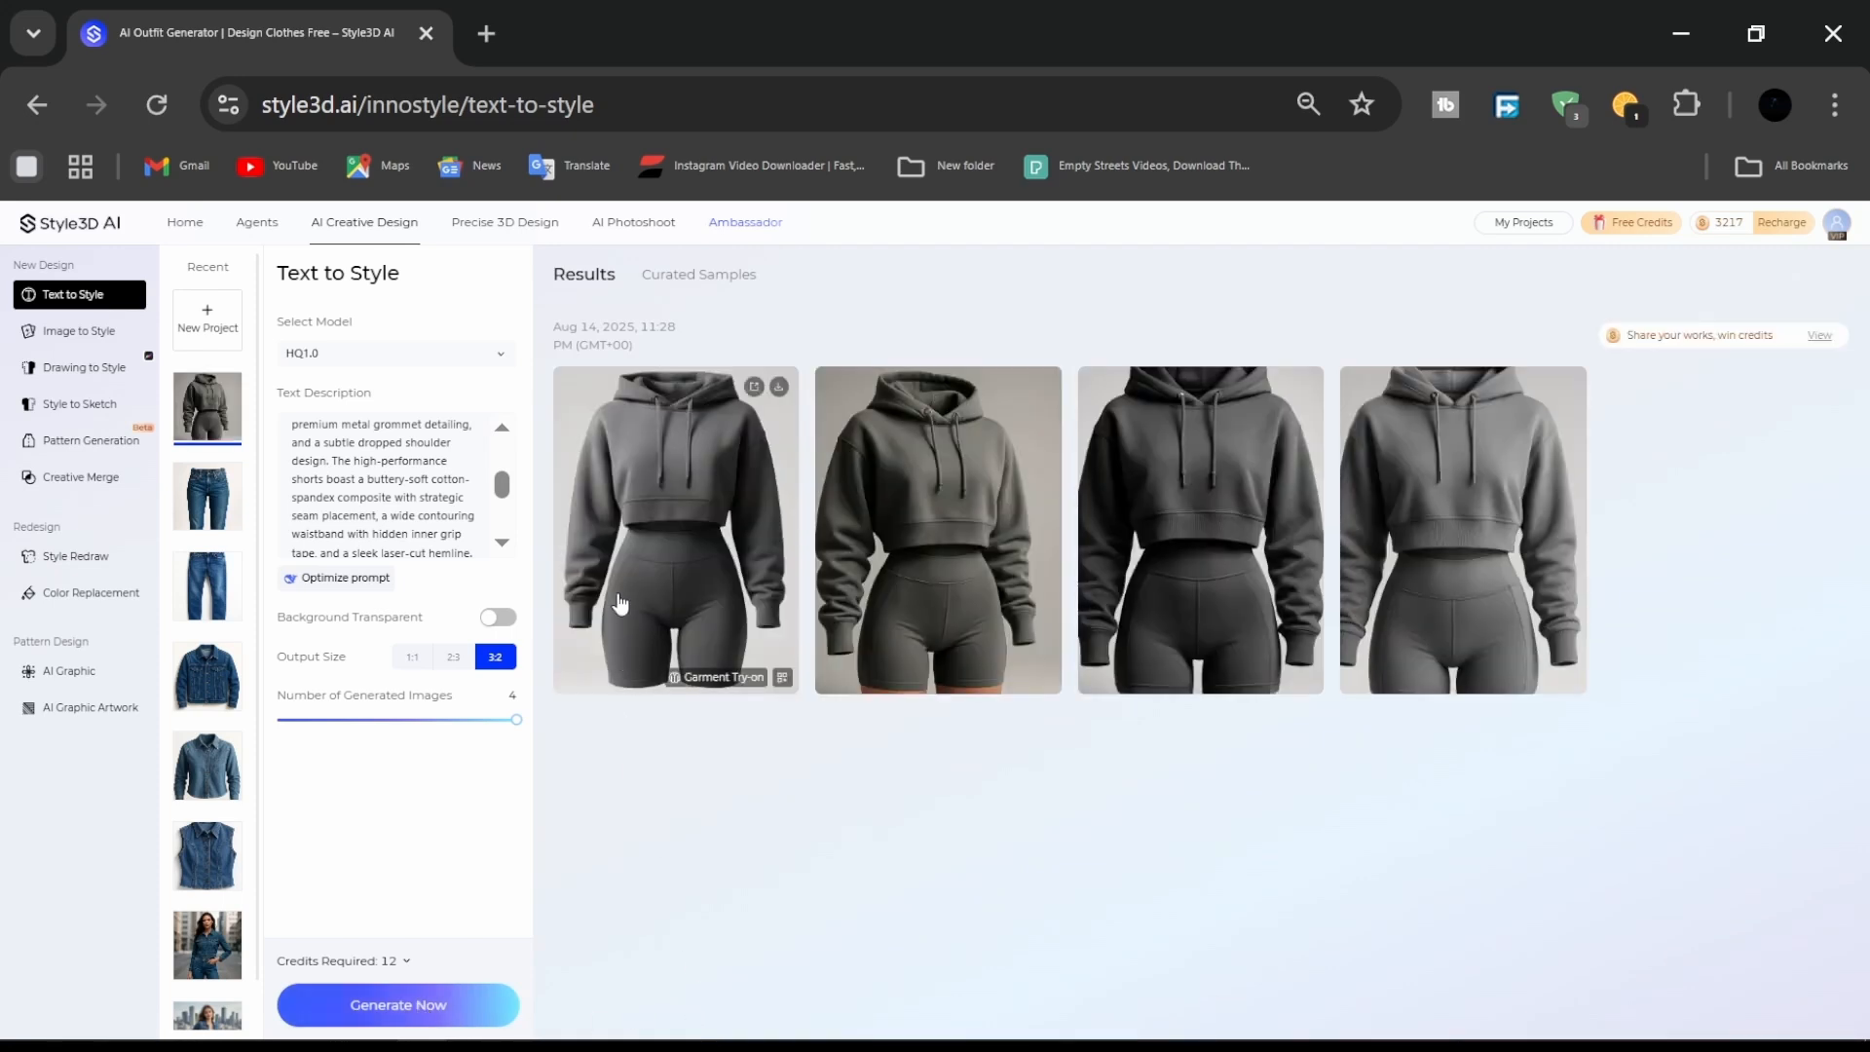
{"action": "mouse_move", "coordinate": [1479, 567]}
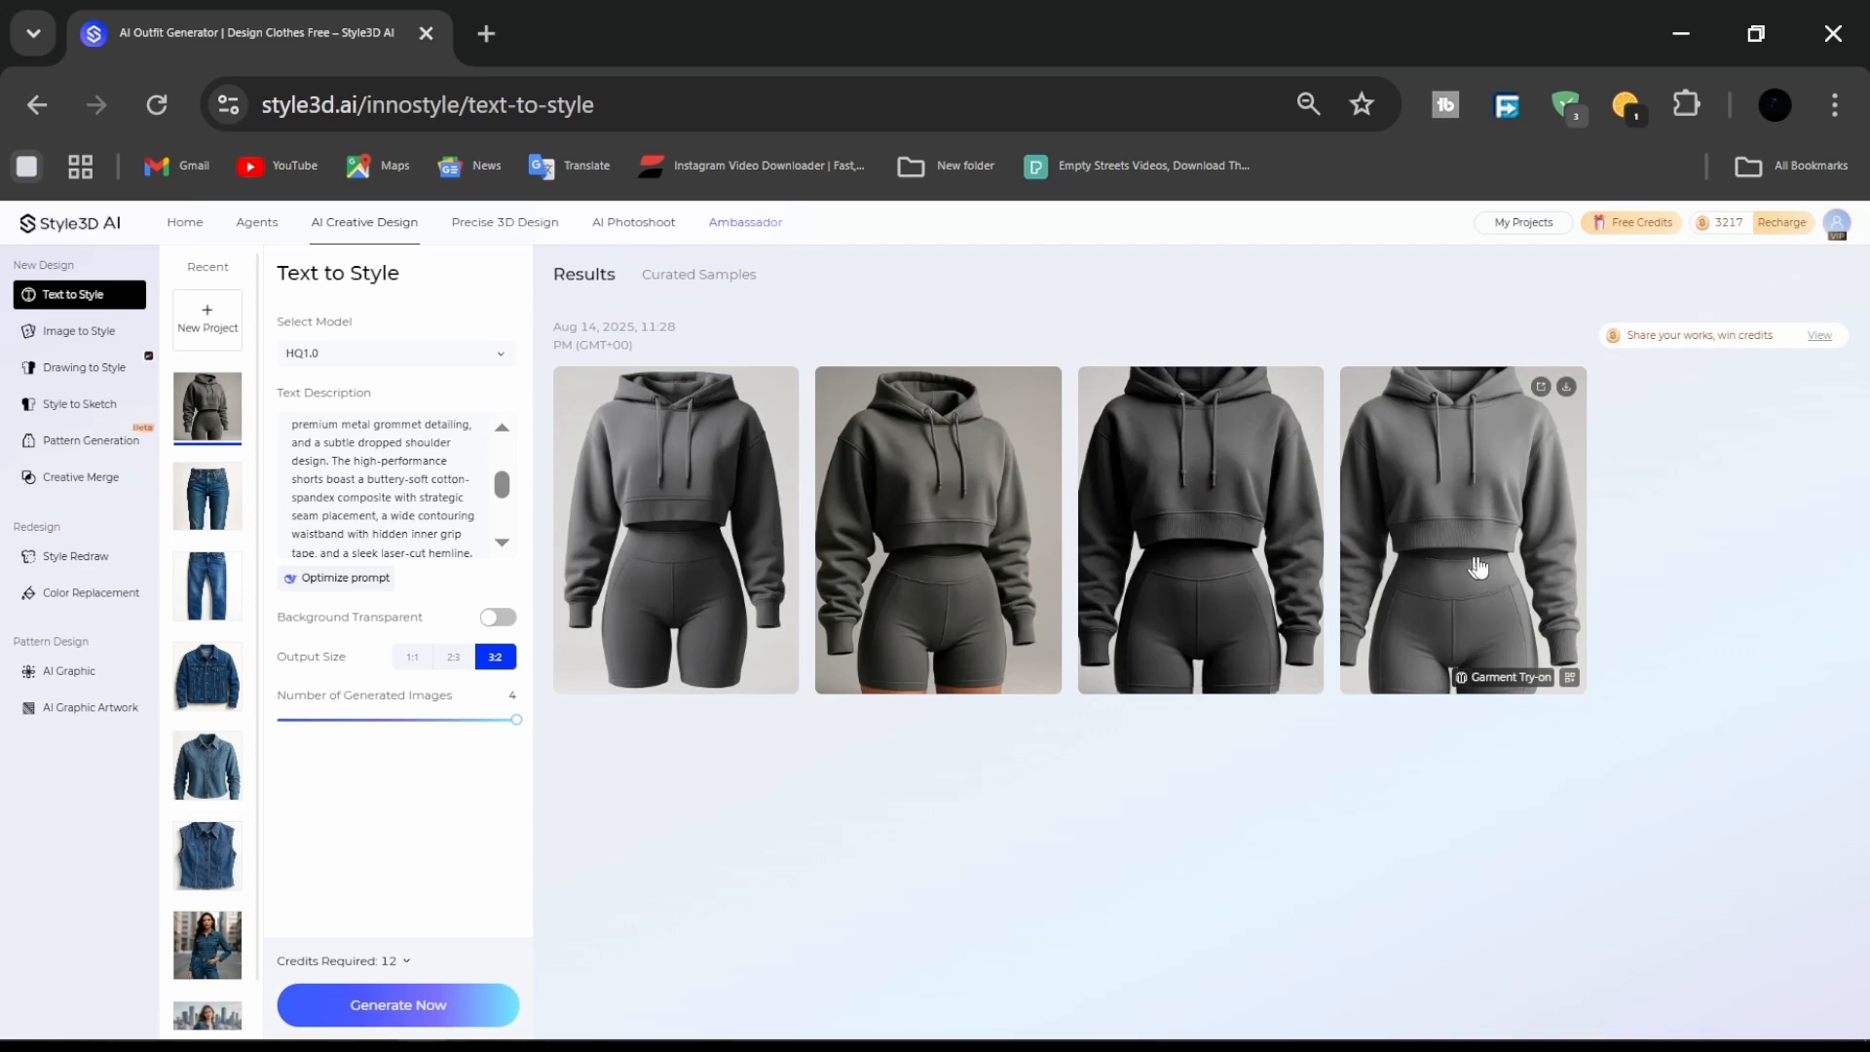
{"action": "mouse_move", "coordinate": [668, 537]}
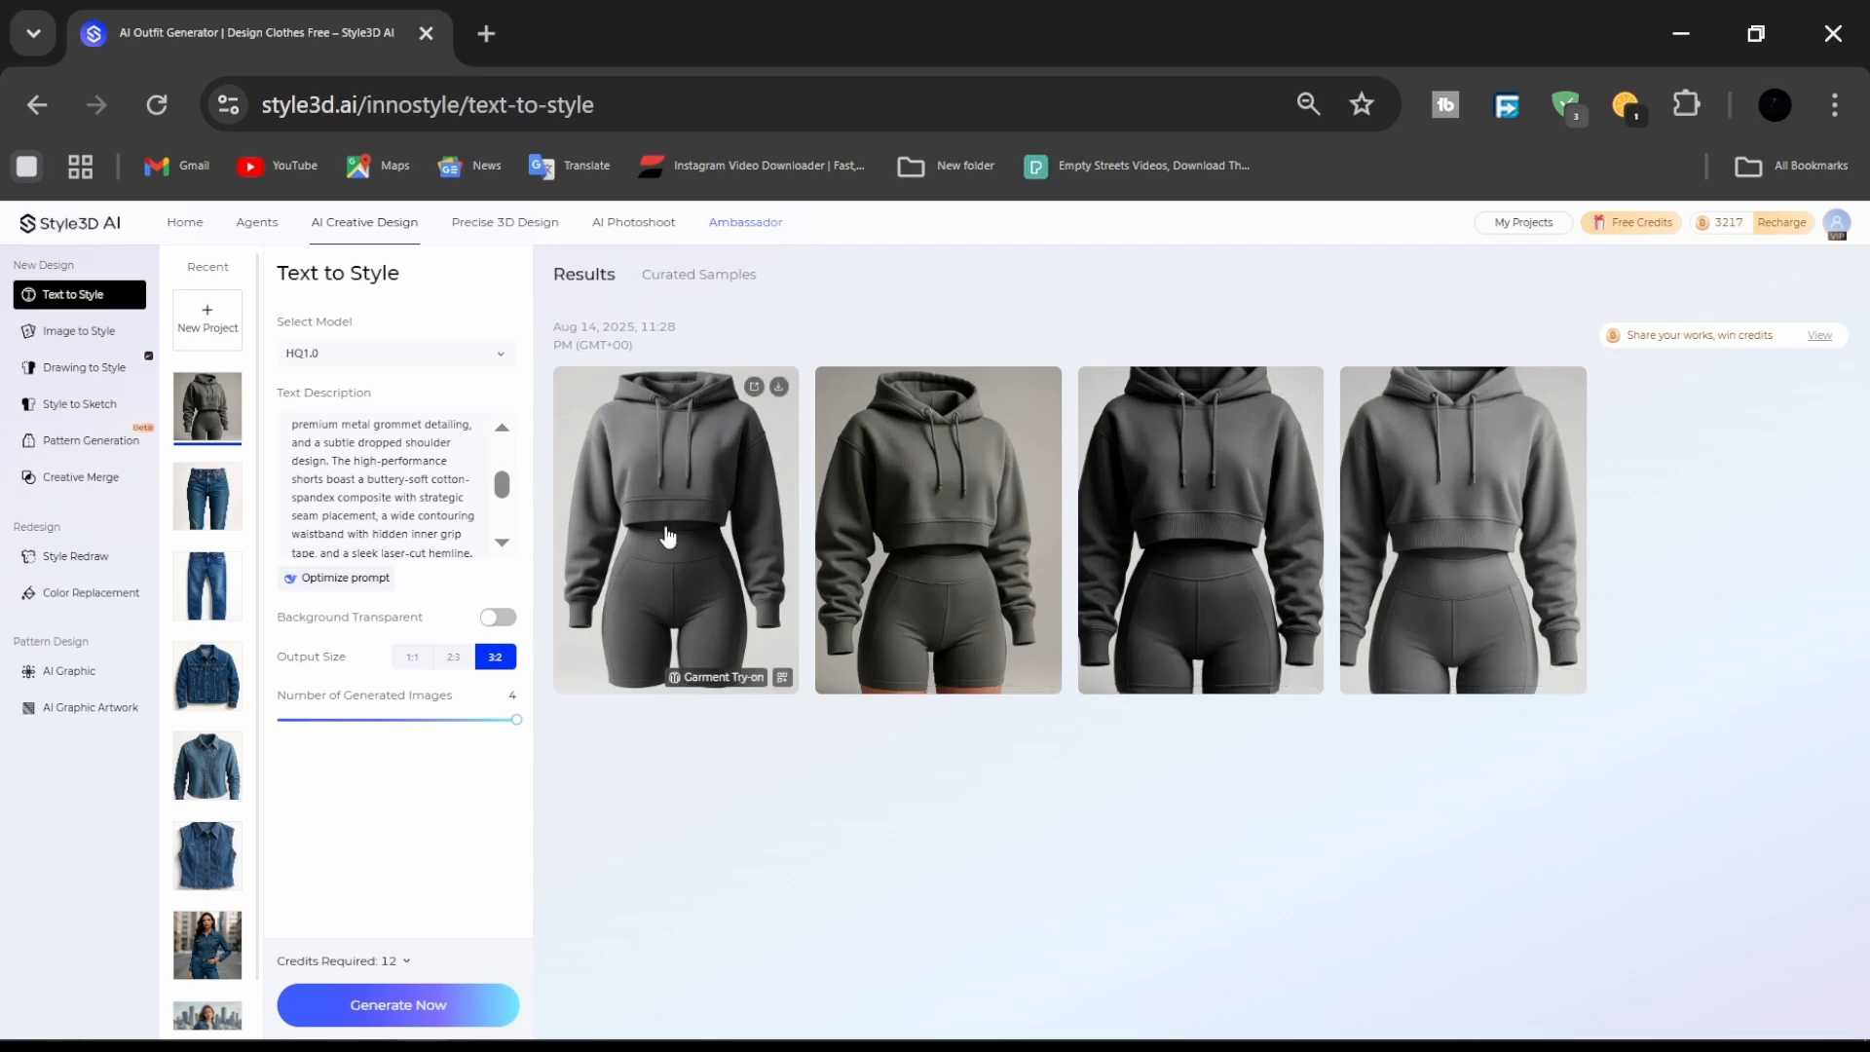
{"action": "left_click", "coordinate": [676, 530]}
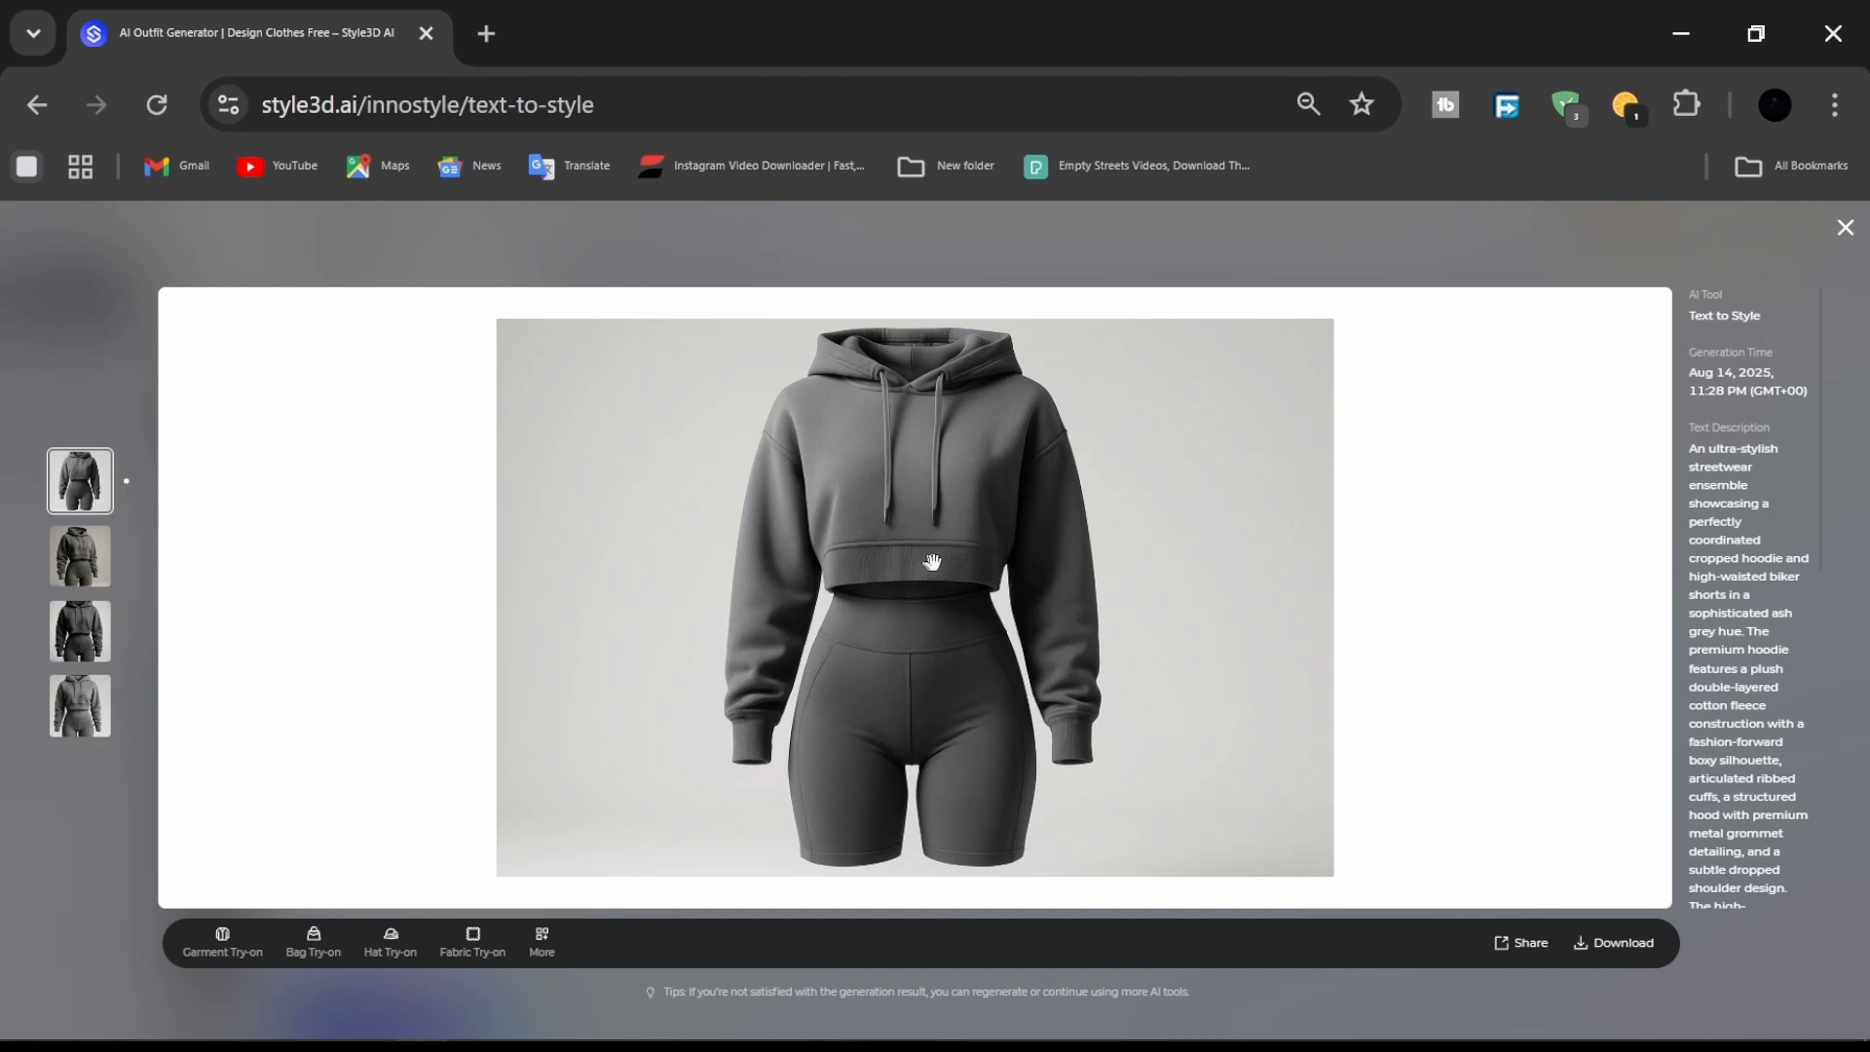
{"action": "left_click", "coordinate": [222, 943]}
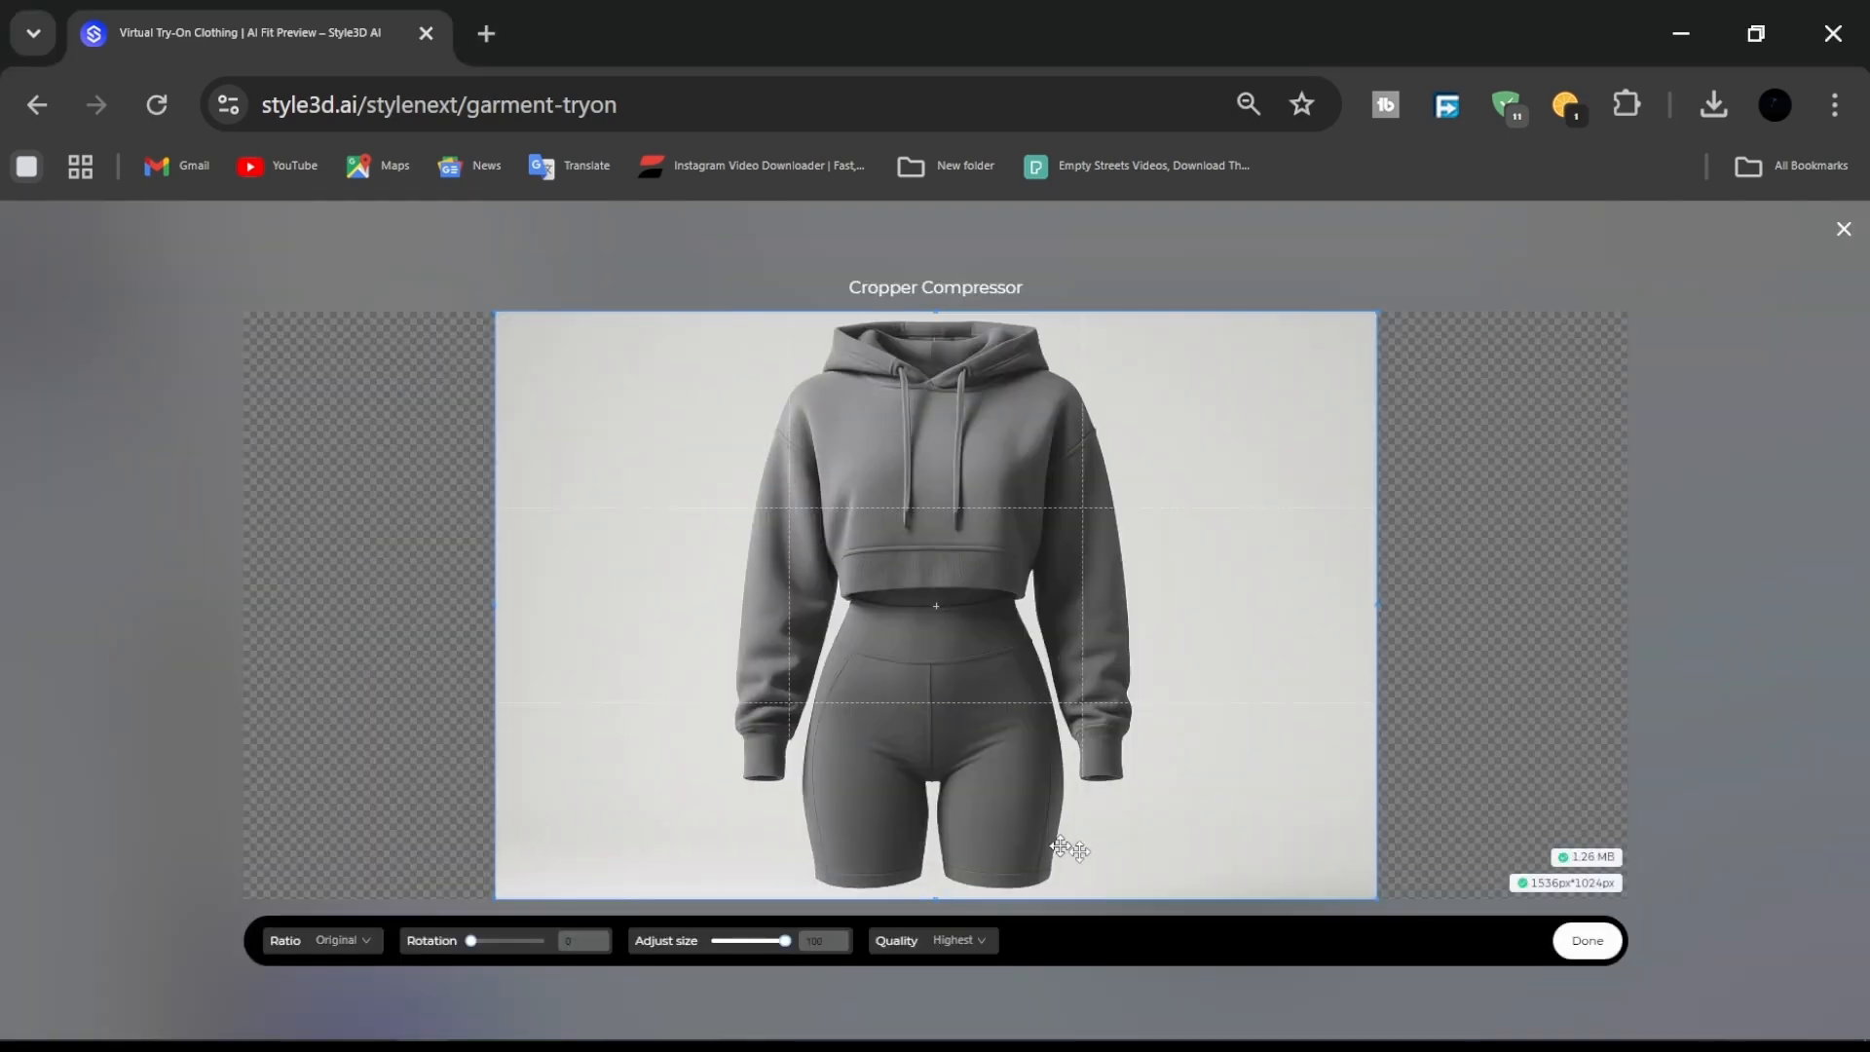
Accept the garment crop and choose the uploaded woman in maroon activewear as reference model.
{"action": "left_click", "coordinate": [1586, 938]}
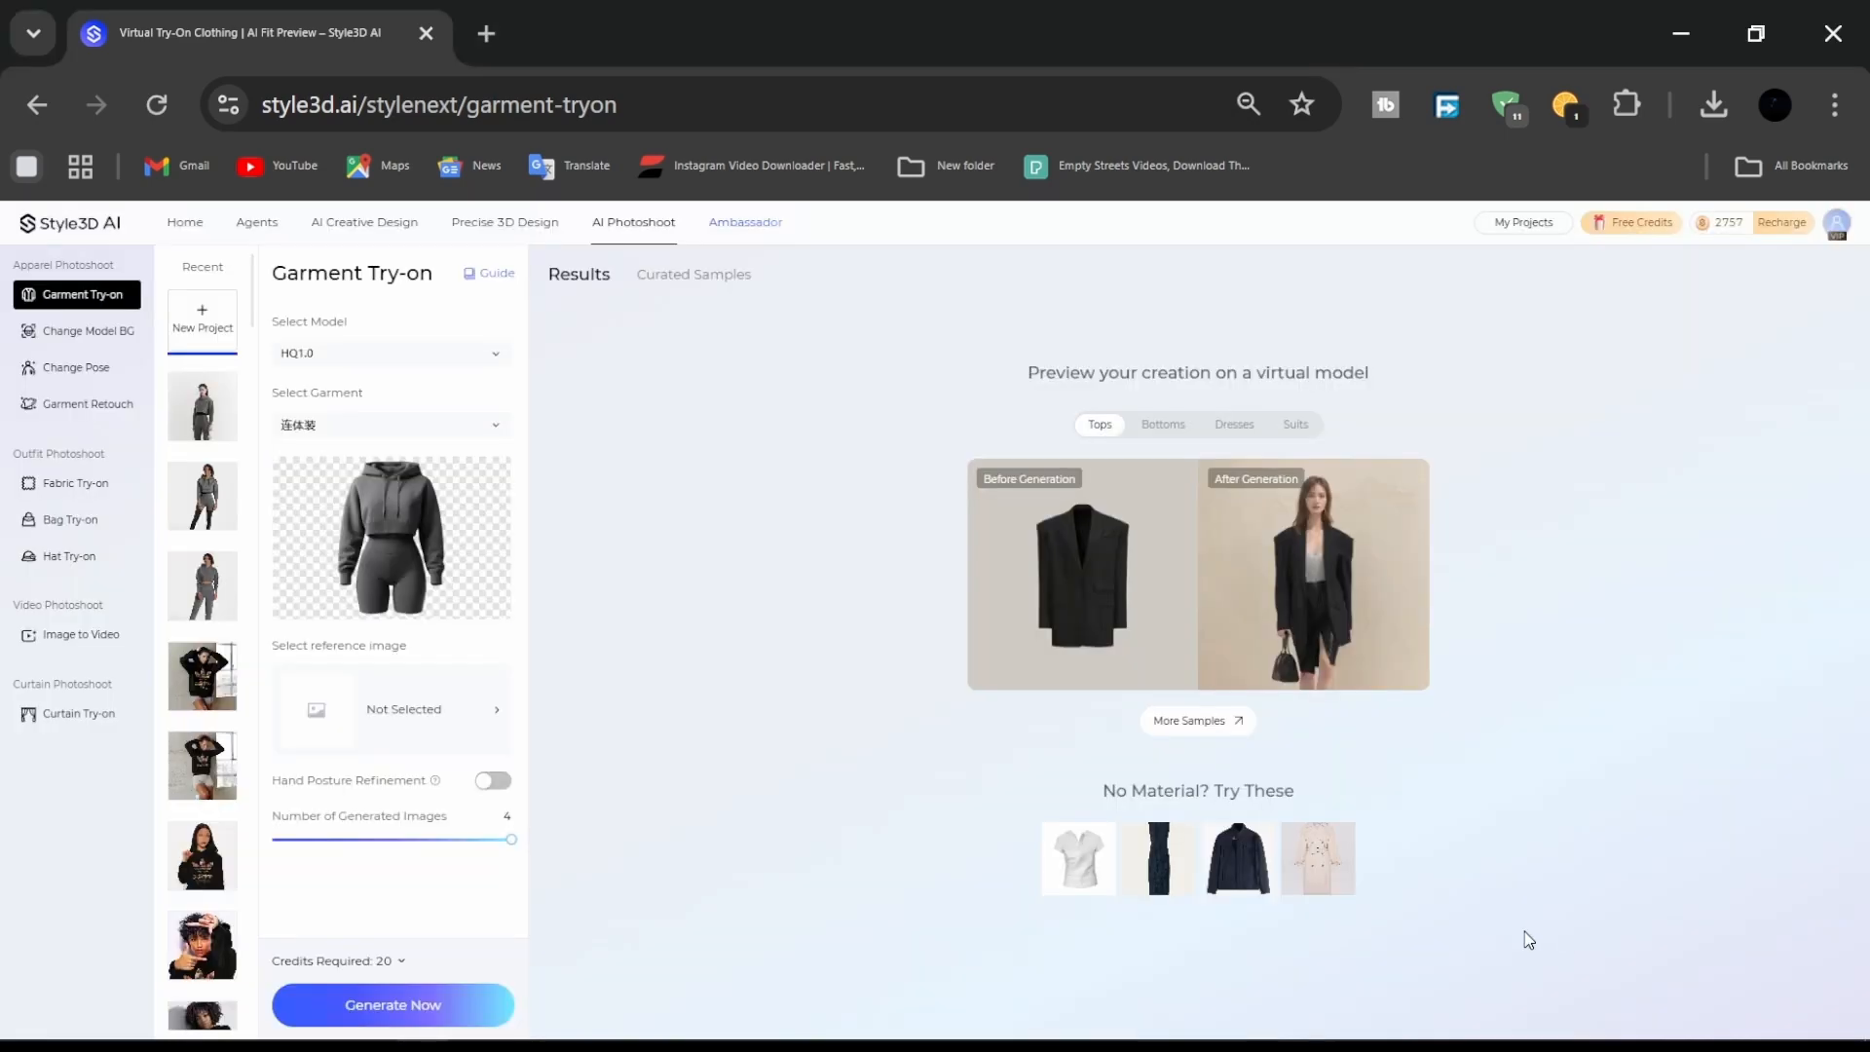
{"action": "left_click", "coordinate": [403, 709]}
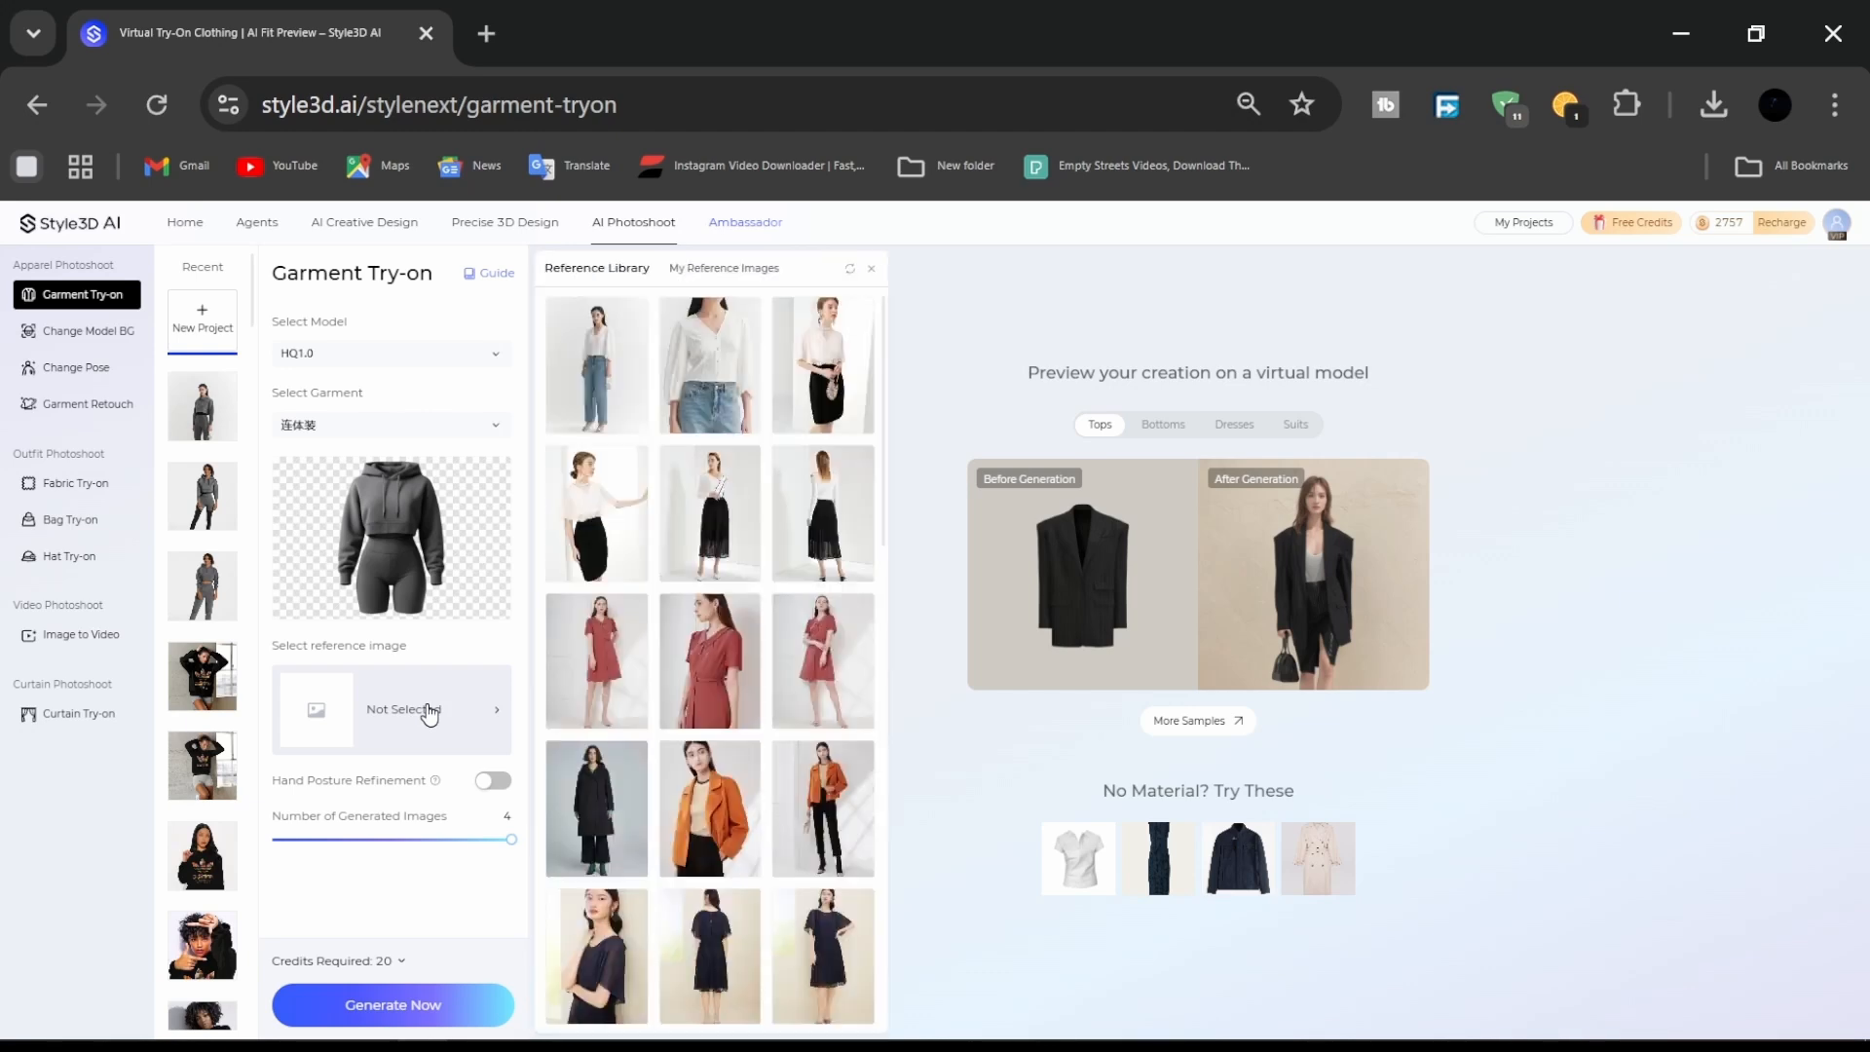
{"action": "left_click", "coordinate": [723, 267]}
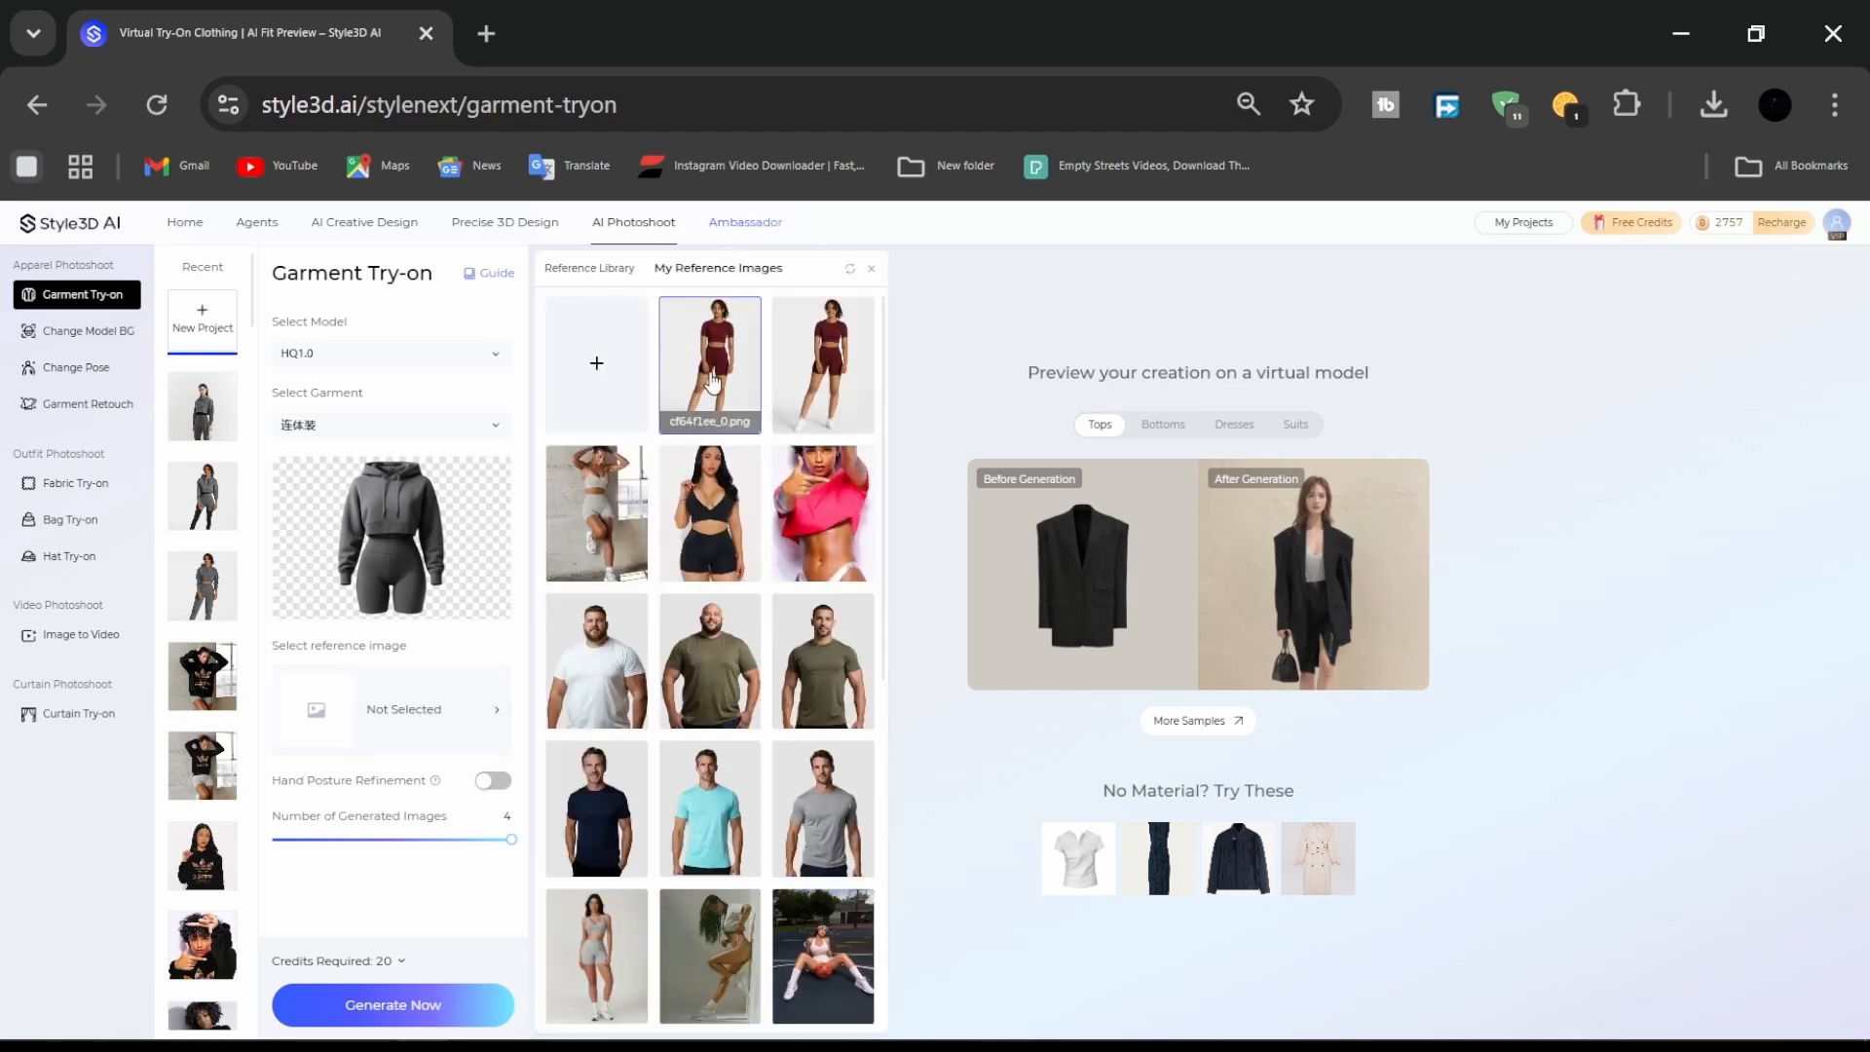
{"action": "left_click", "coordinate": [709, 364]}
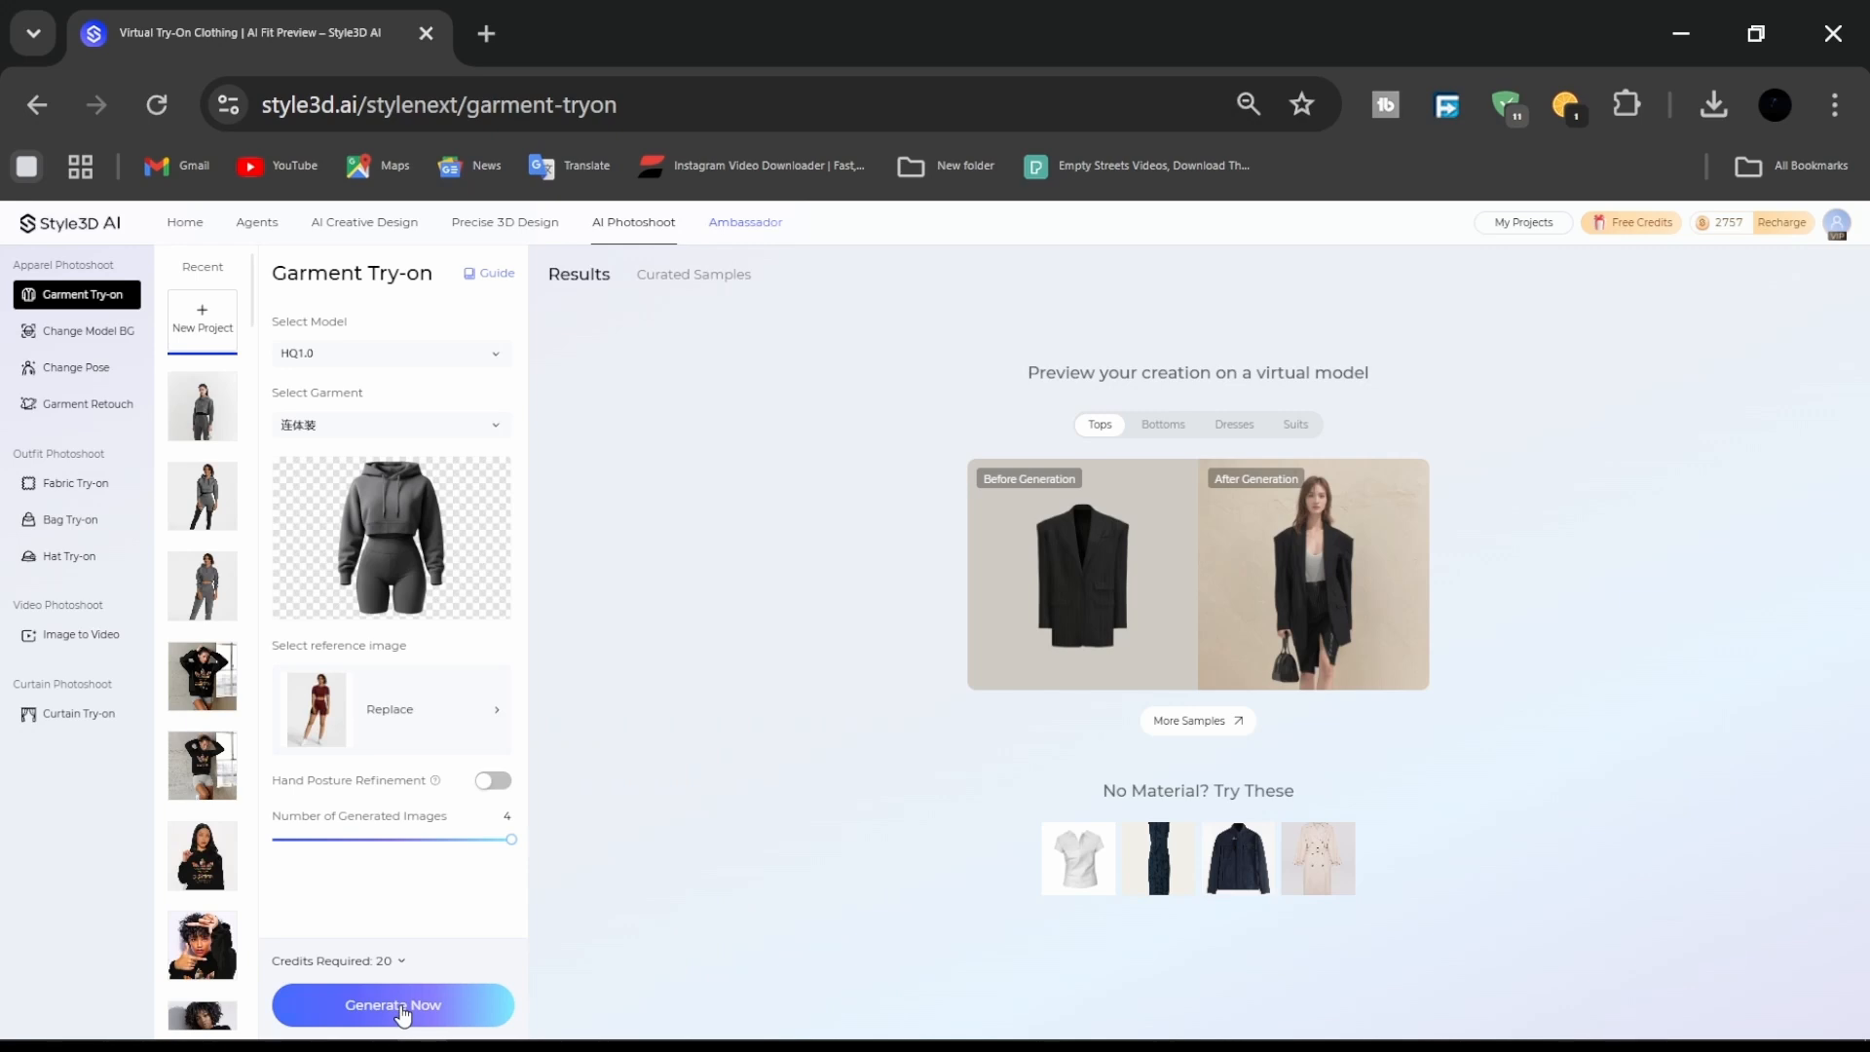
Generate the four try-on photos and view the first result enlarged.
{"action": "left_click", "coordinate": [392, 1005]}
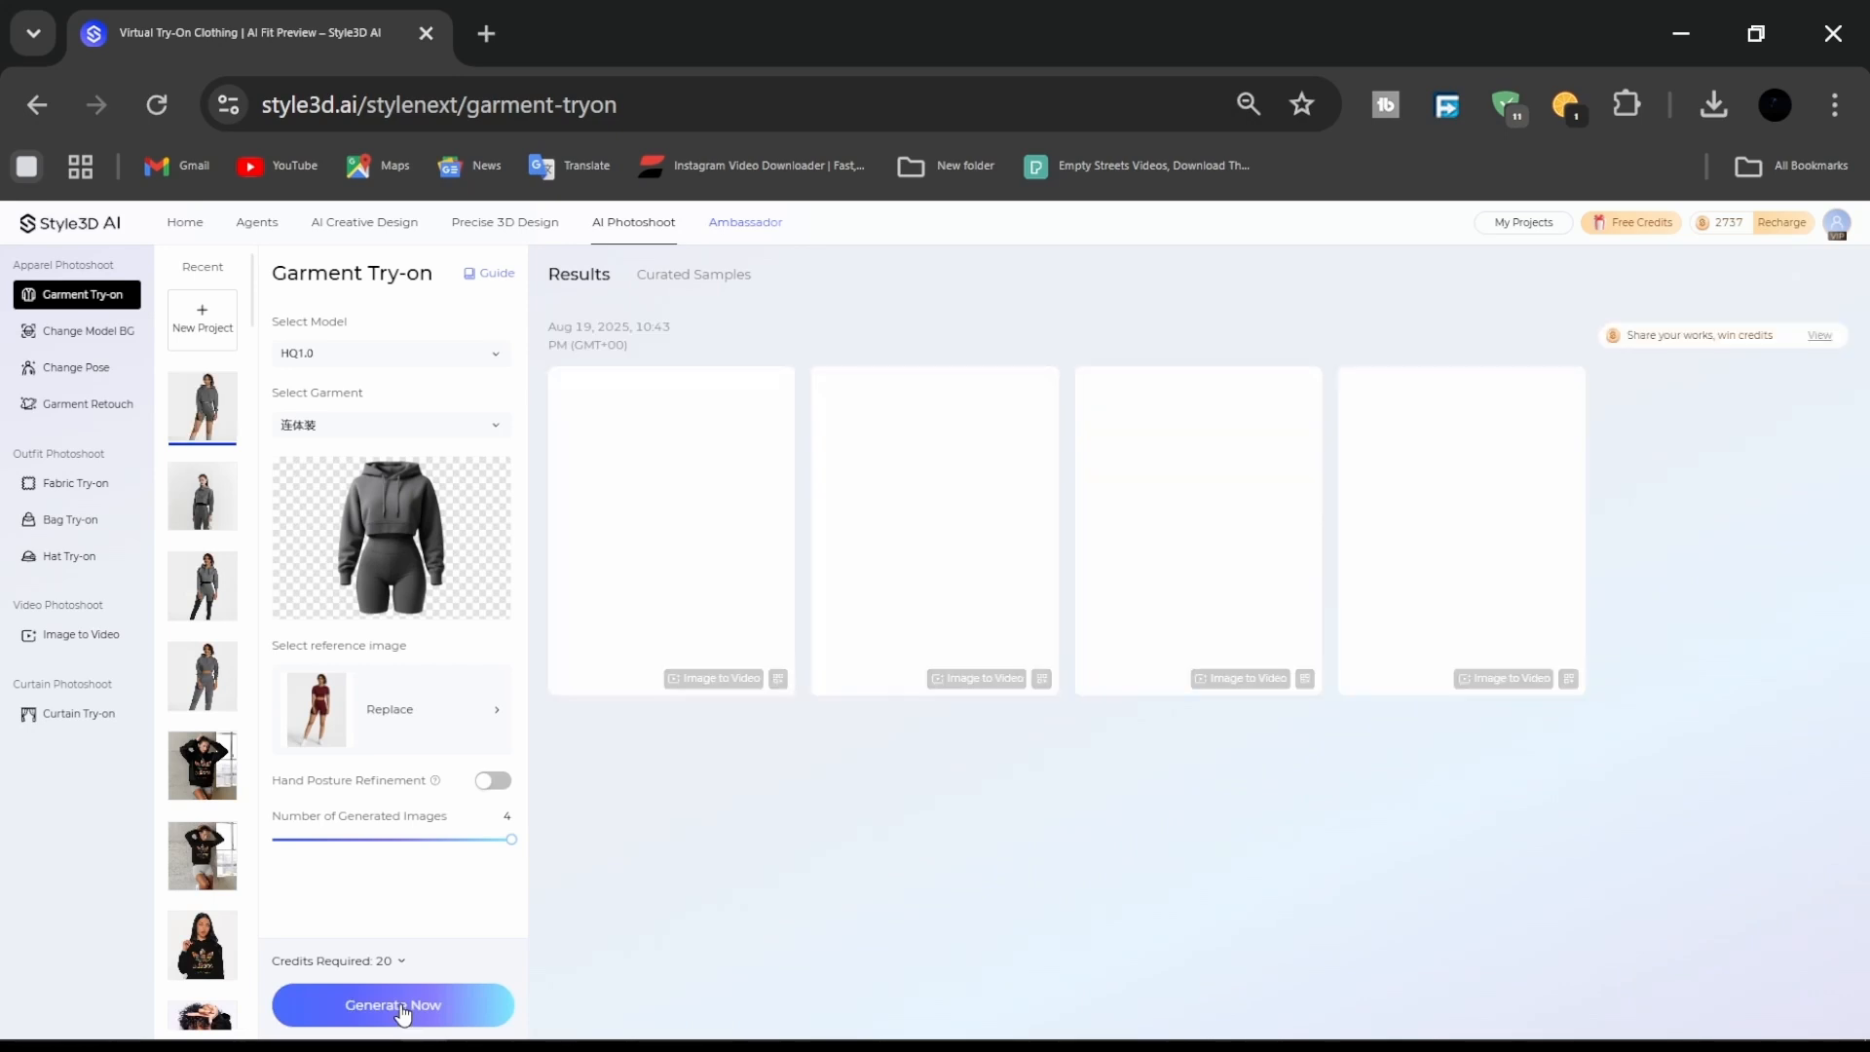
{"action": "left_click", "coordinate": [391, 1005]}
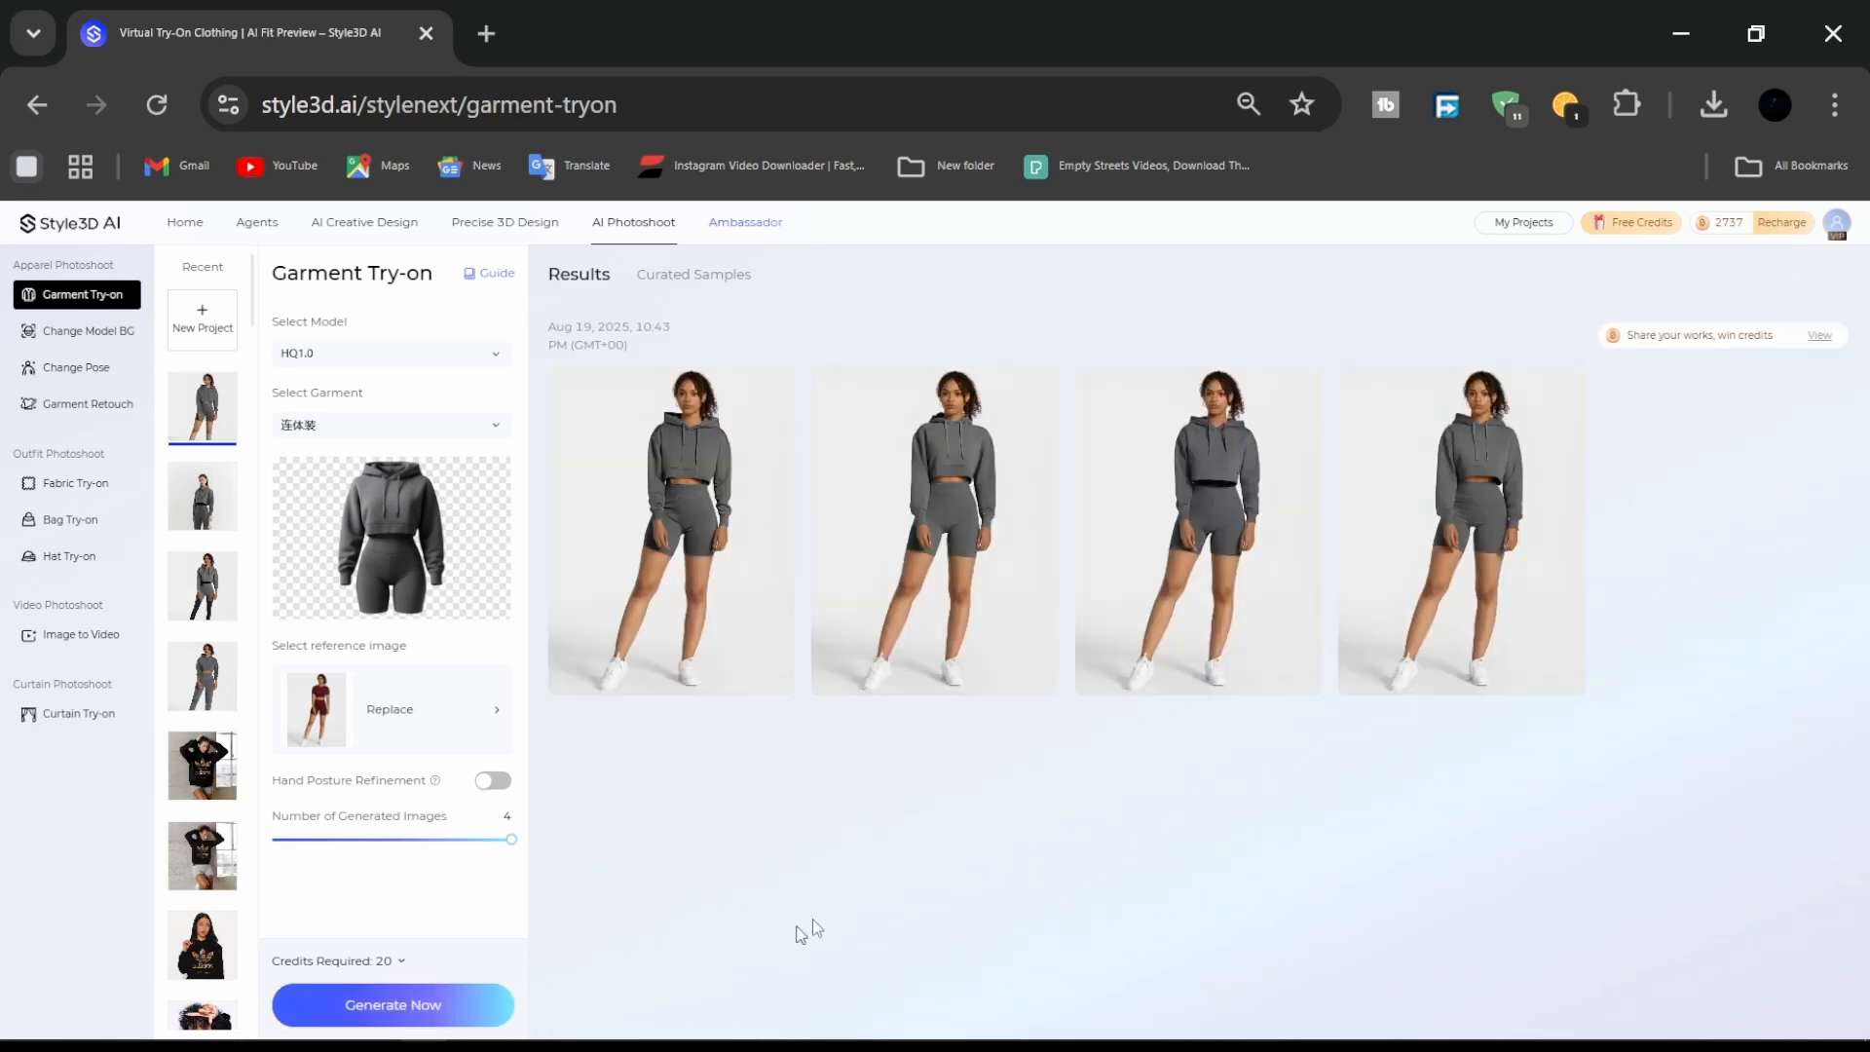
{"action": "mouse_move", "coordinate": [680, 538]}
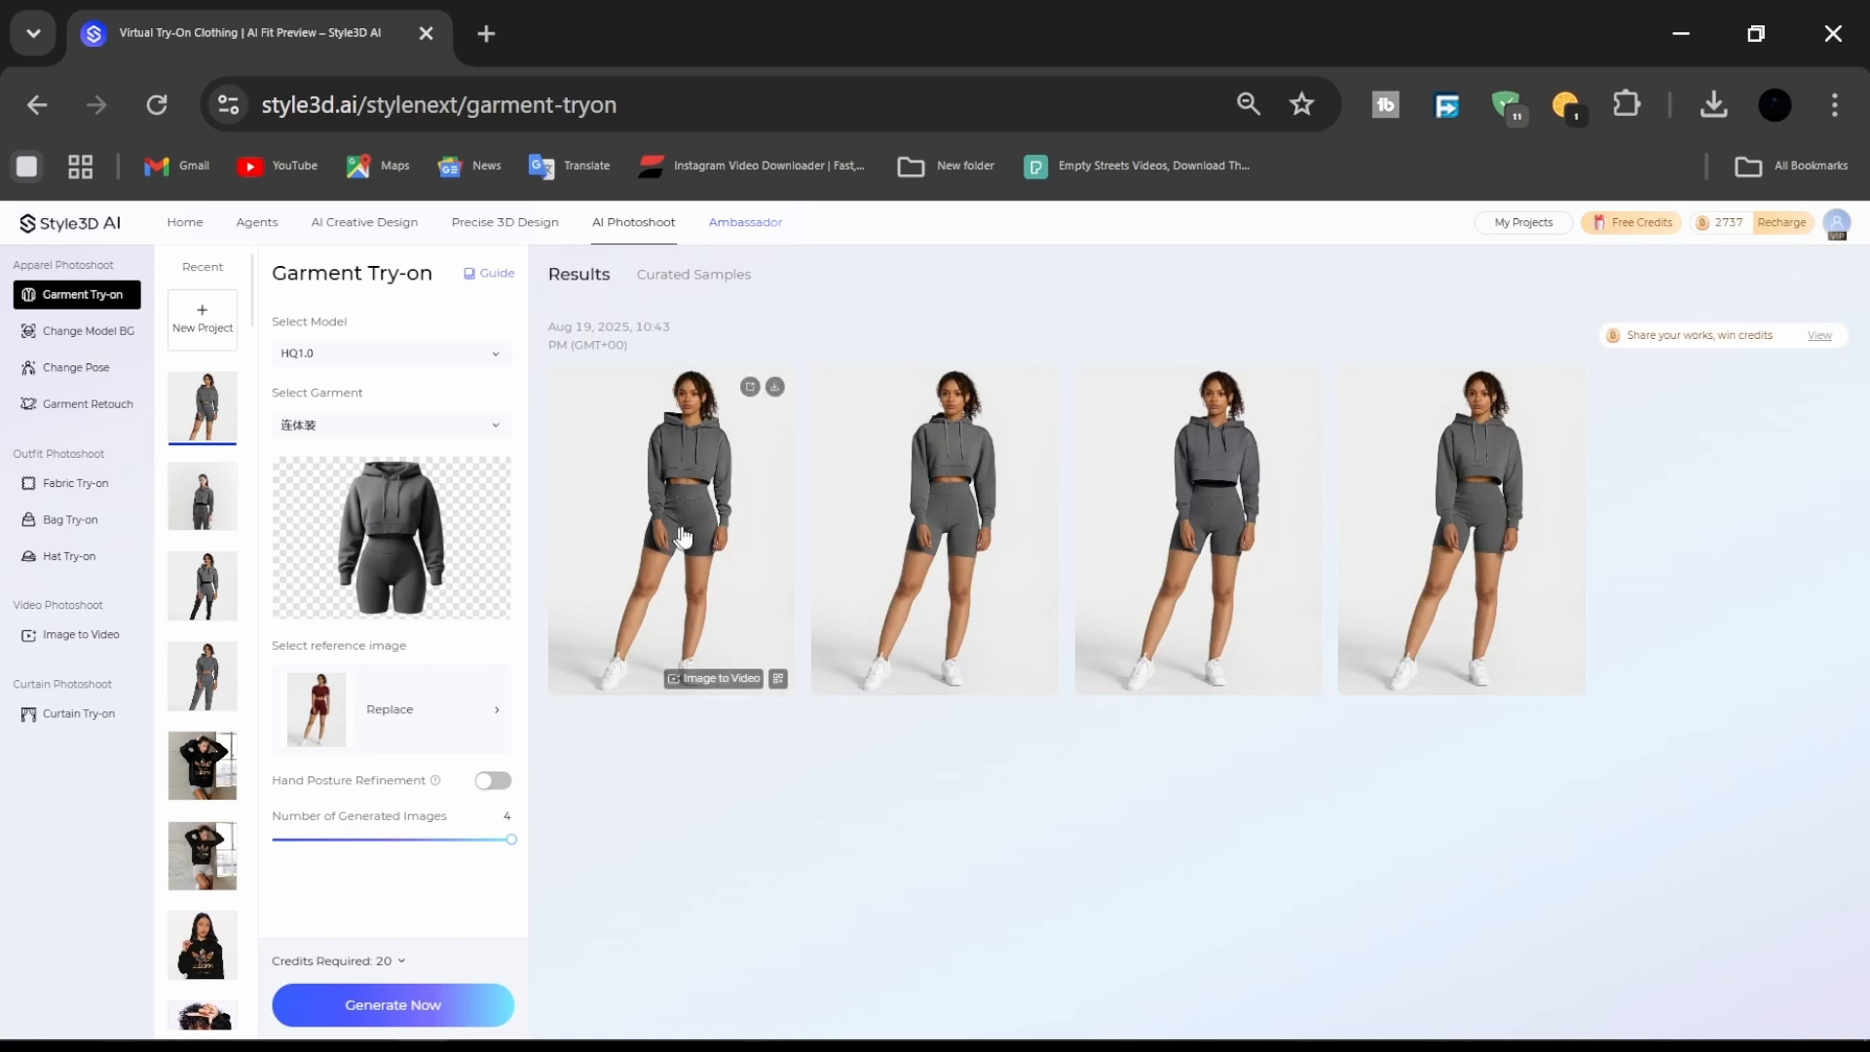
{"action": "left_click", "coordinate": [668, 530]}
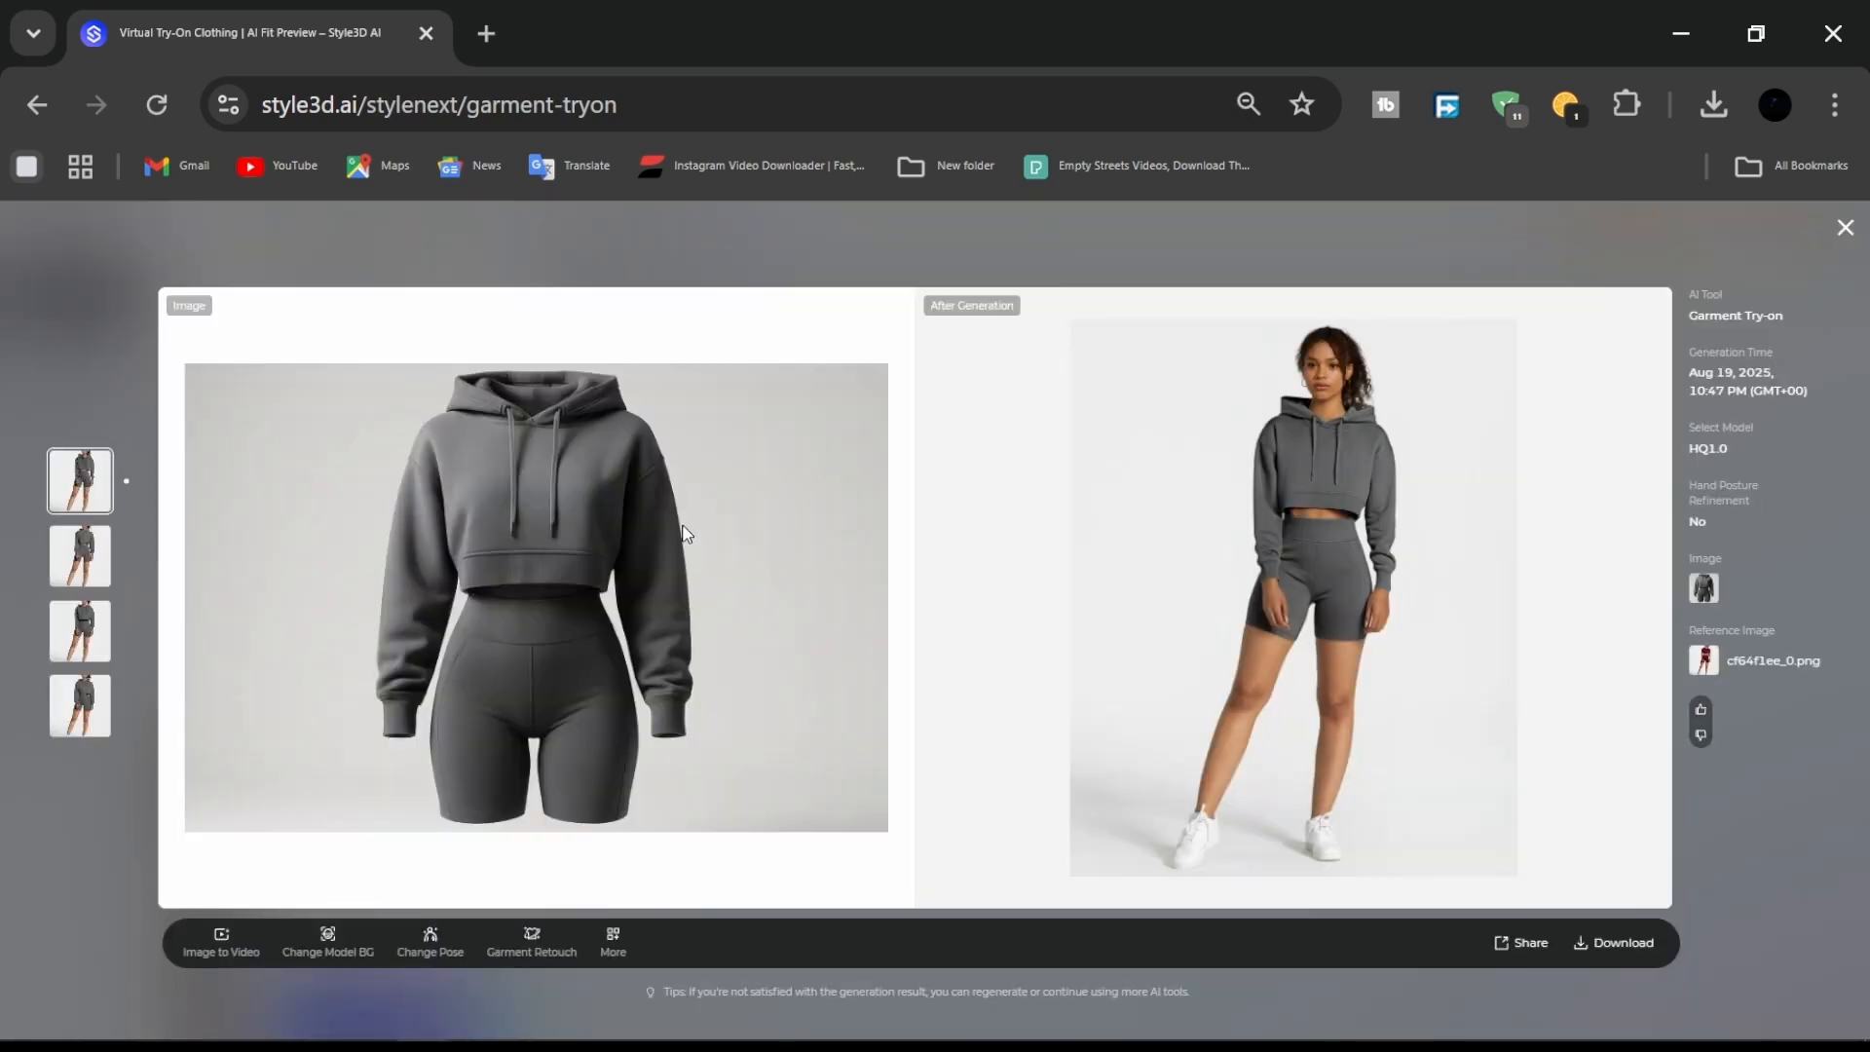
{"action": "left_click", "coordinate": [78, 631]}
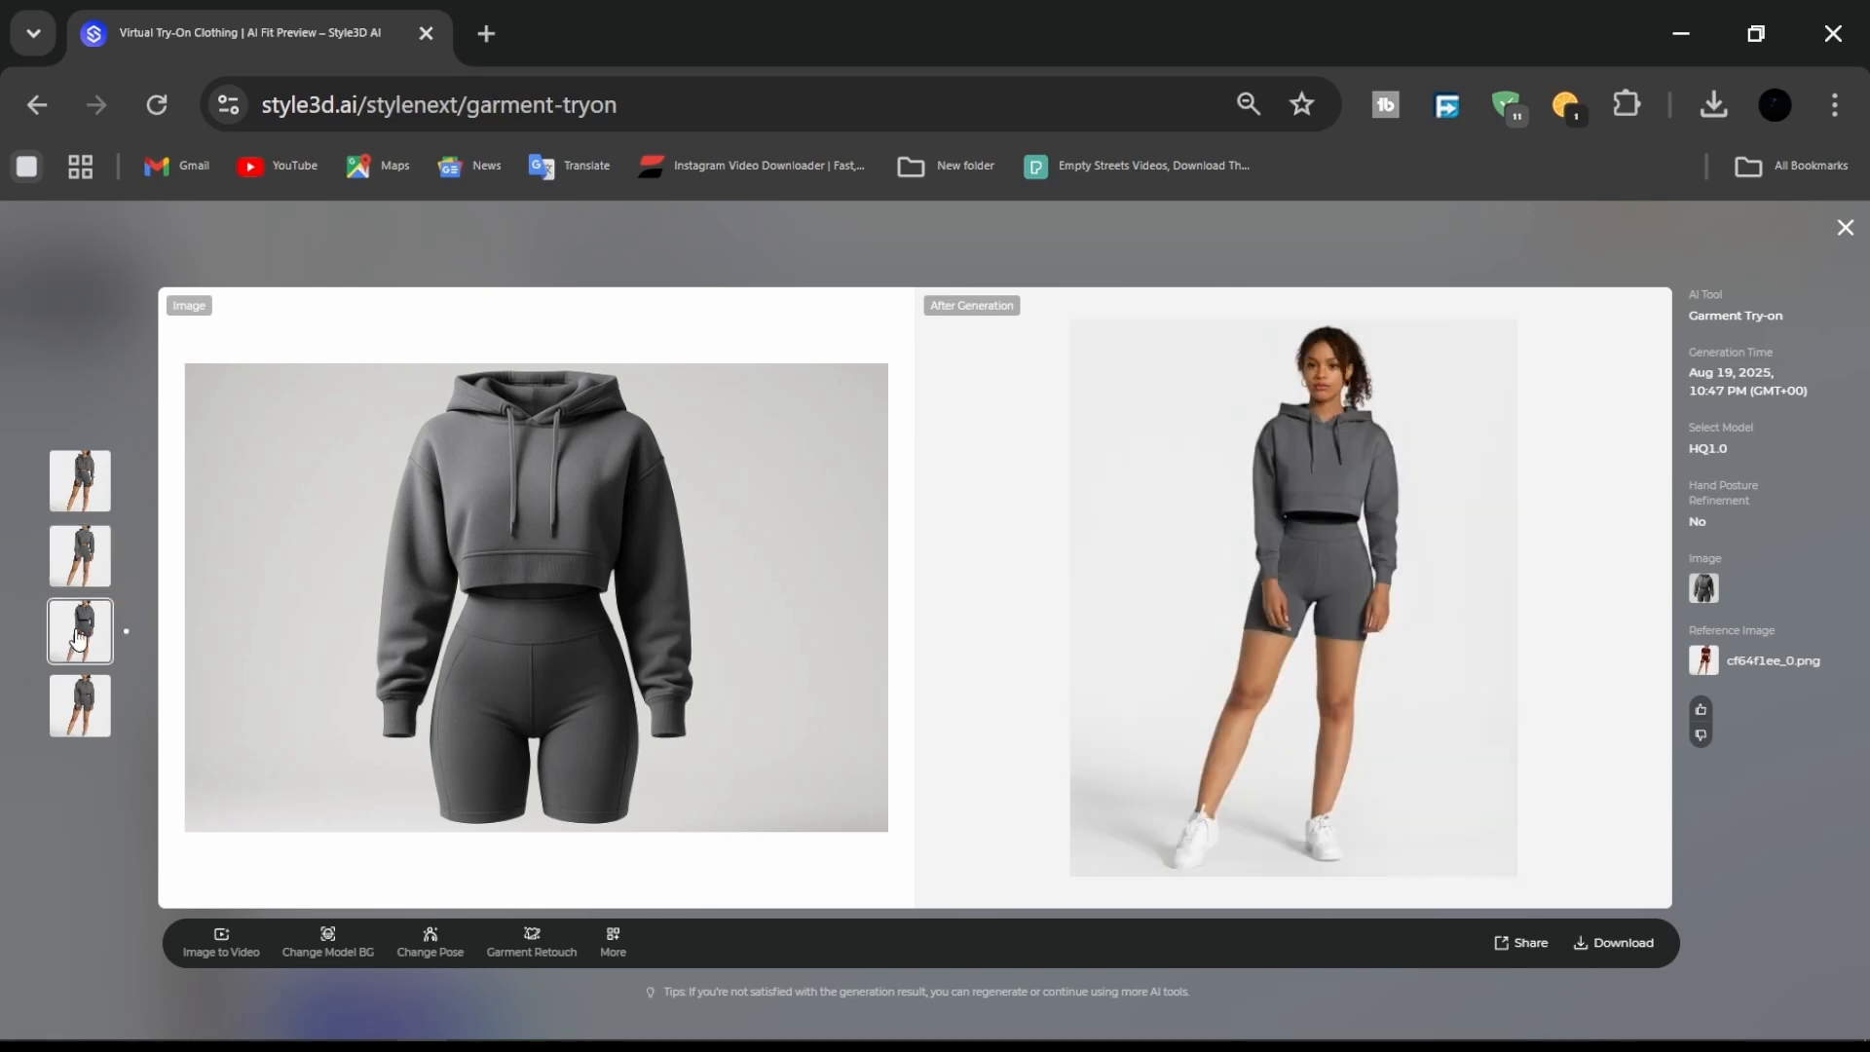
{"action": "mouse_move", "coordinate": [74, 715]}
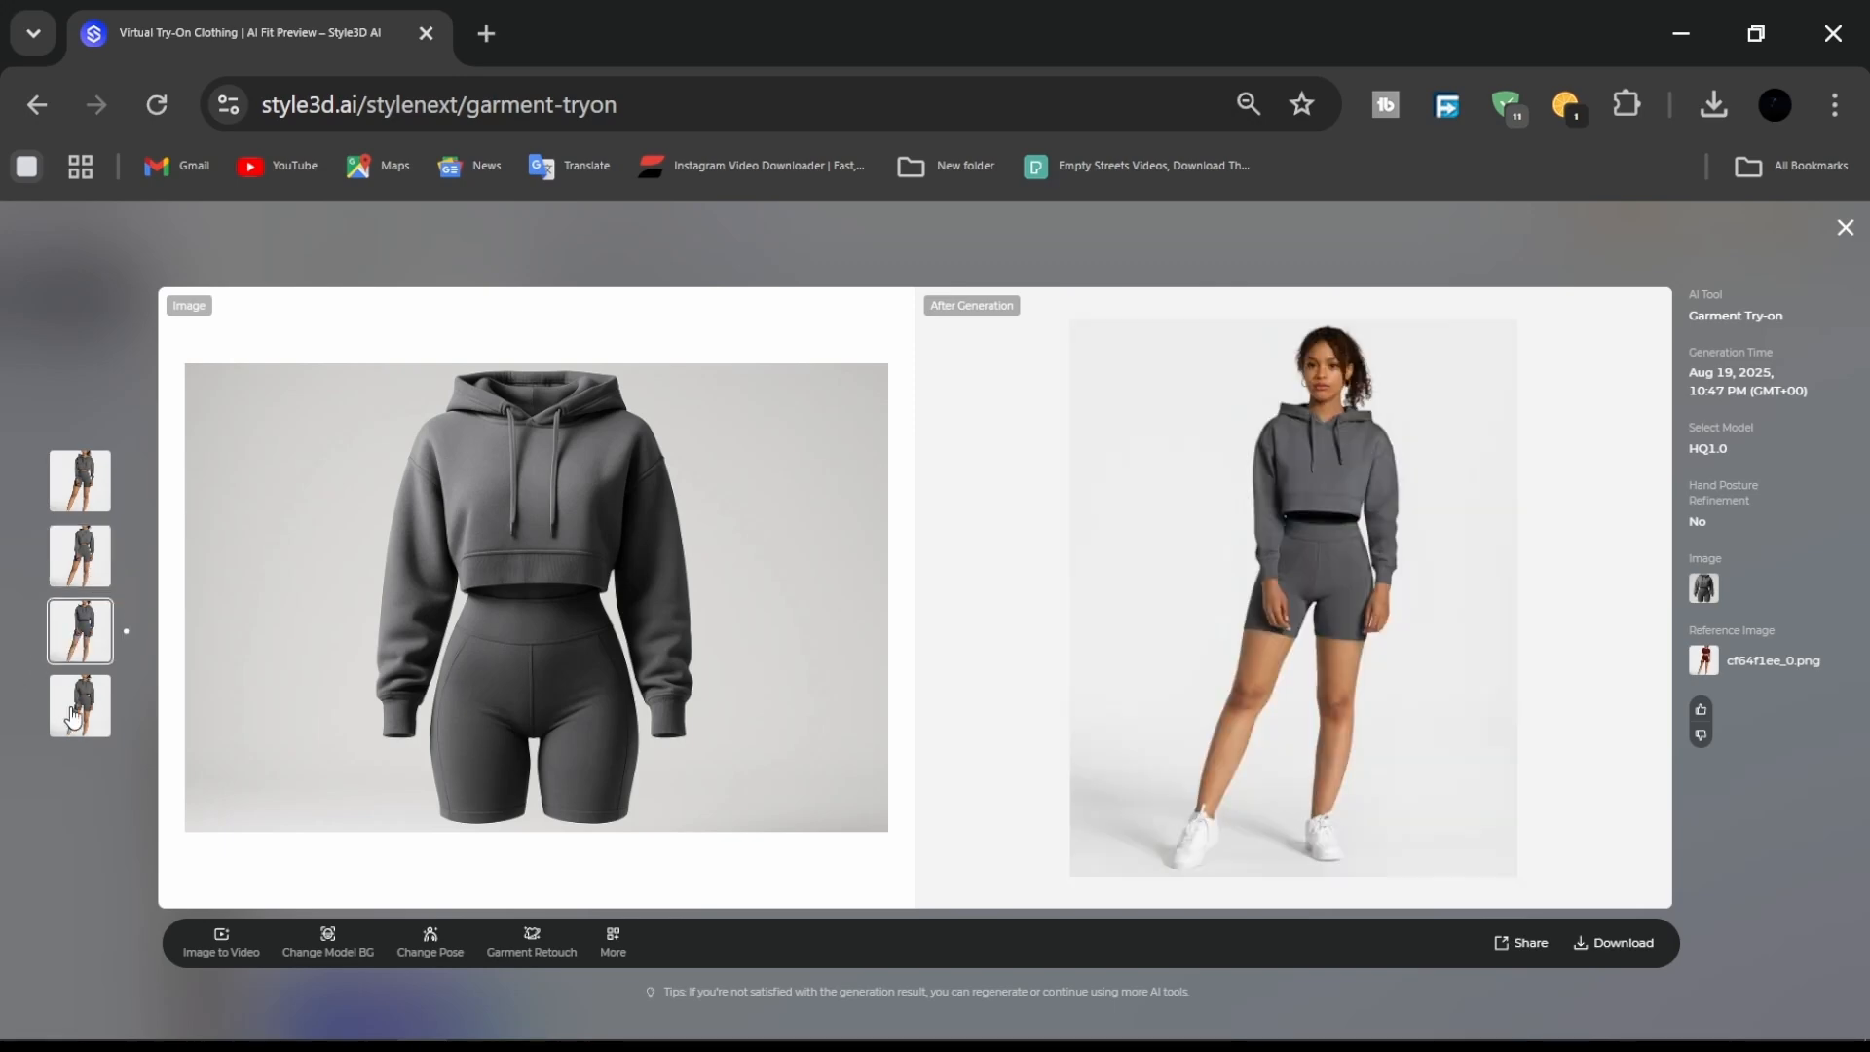
{"action": "left_click", "coordinate": [78, 705]}
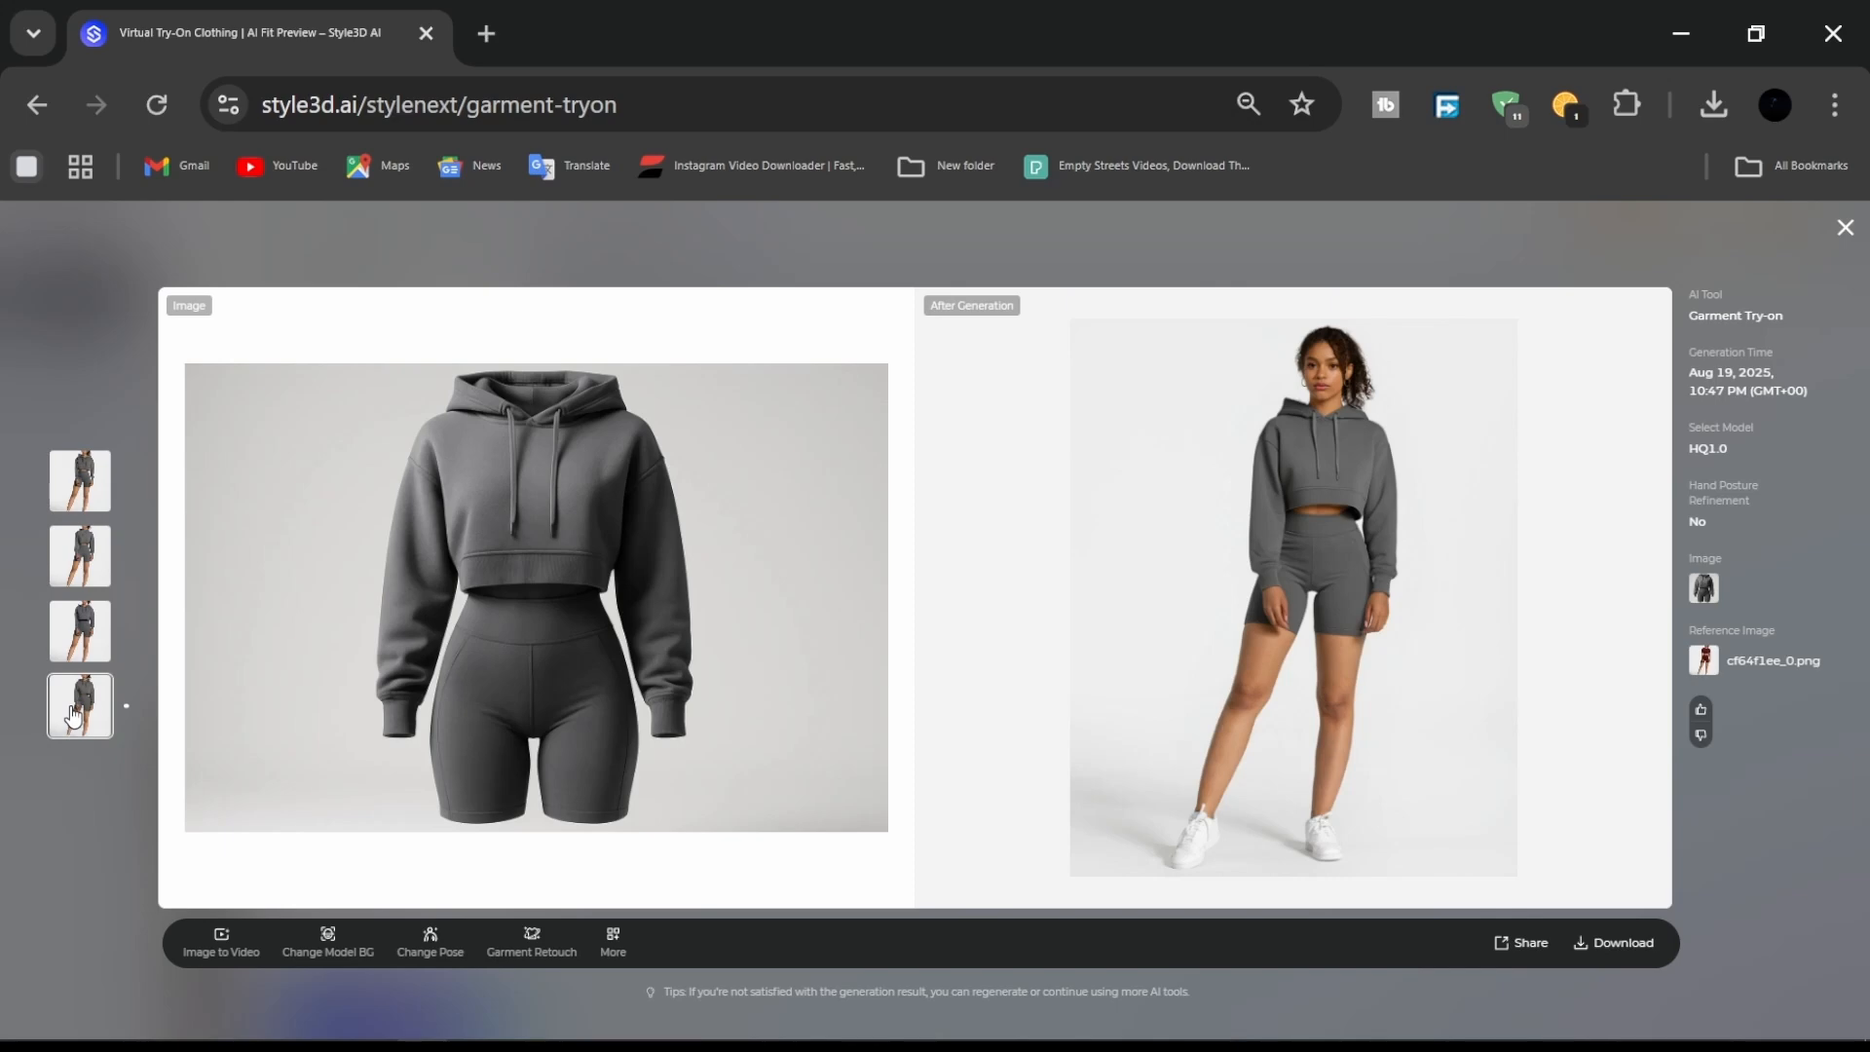
{"action": "left_click", "coordinate": [1845, 227]}
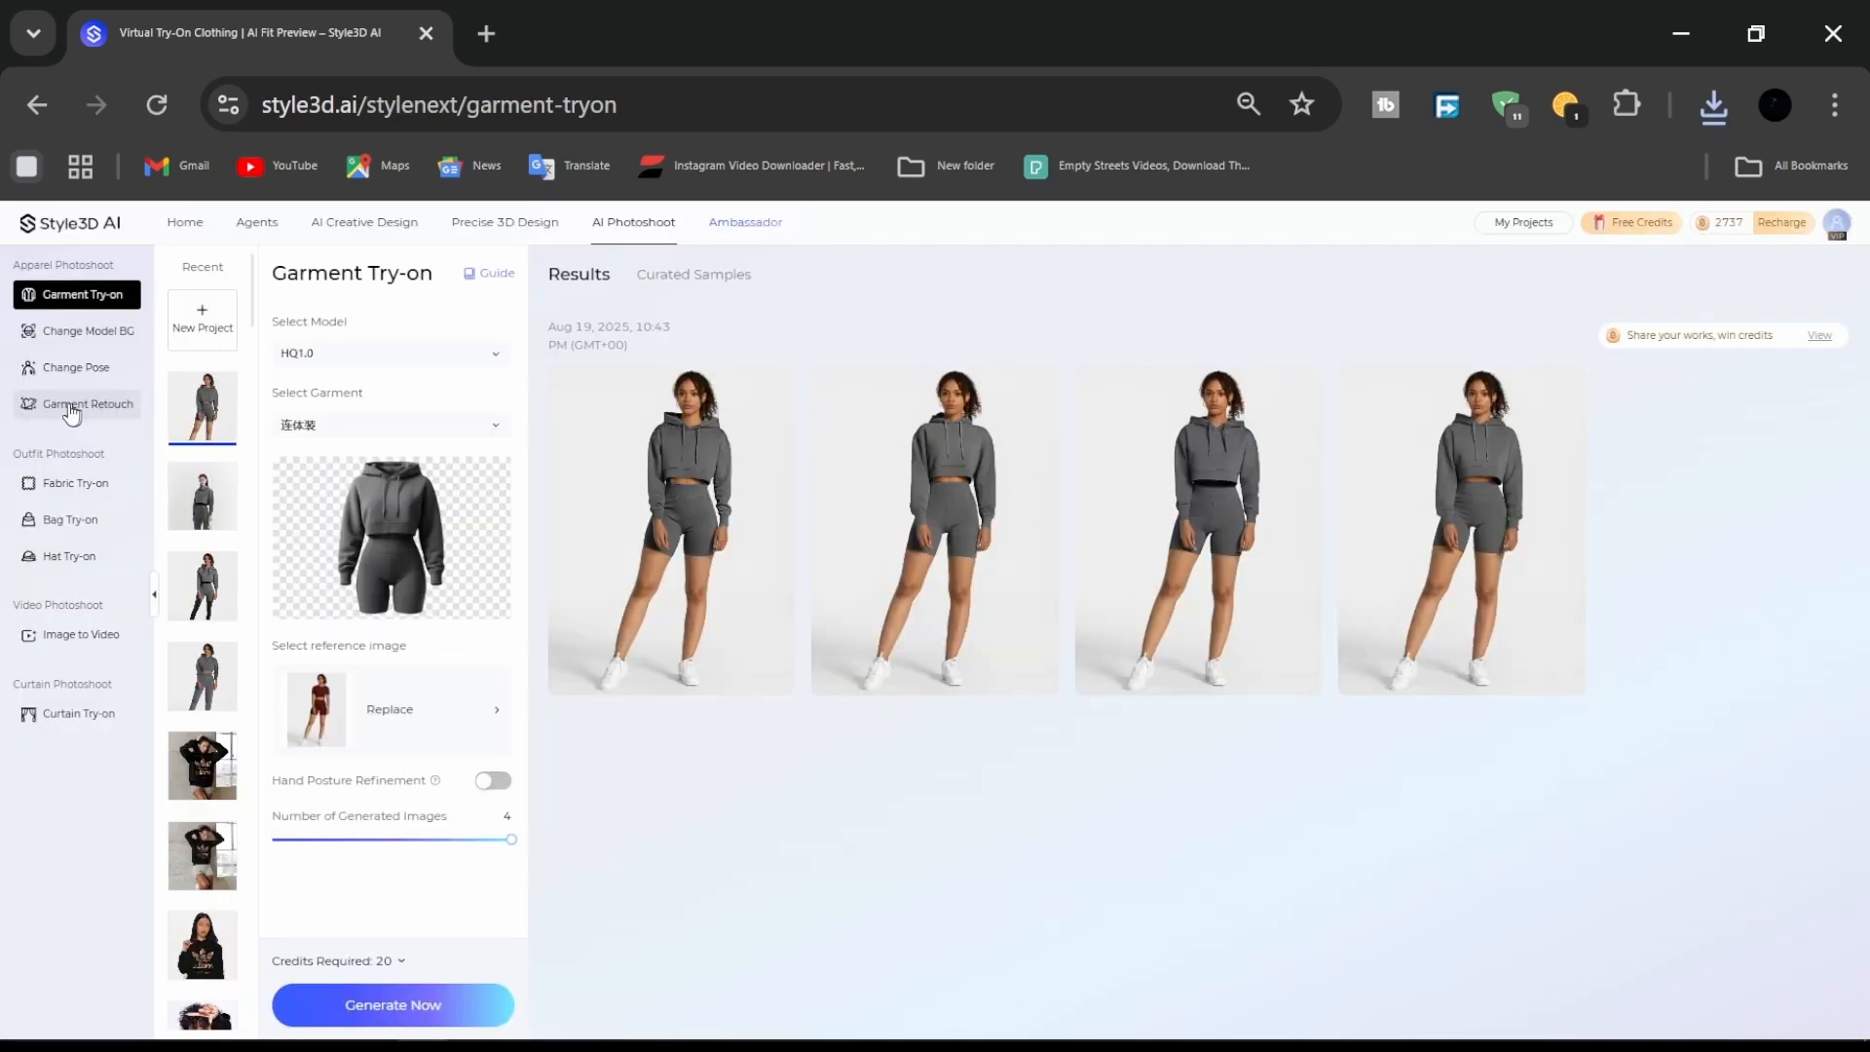
{"action": "left_click", "coordinate": [86, 403]}
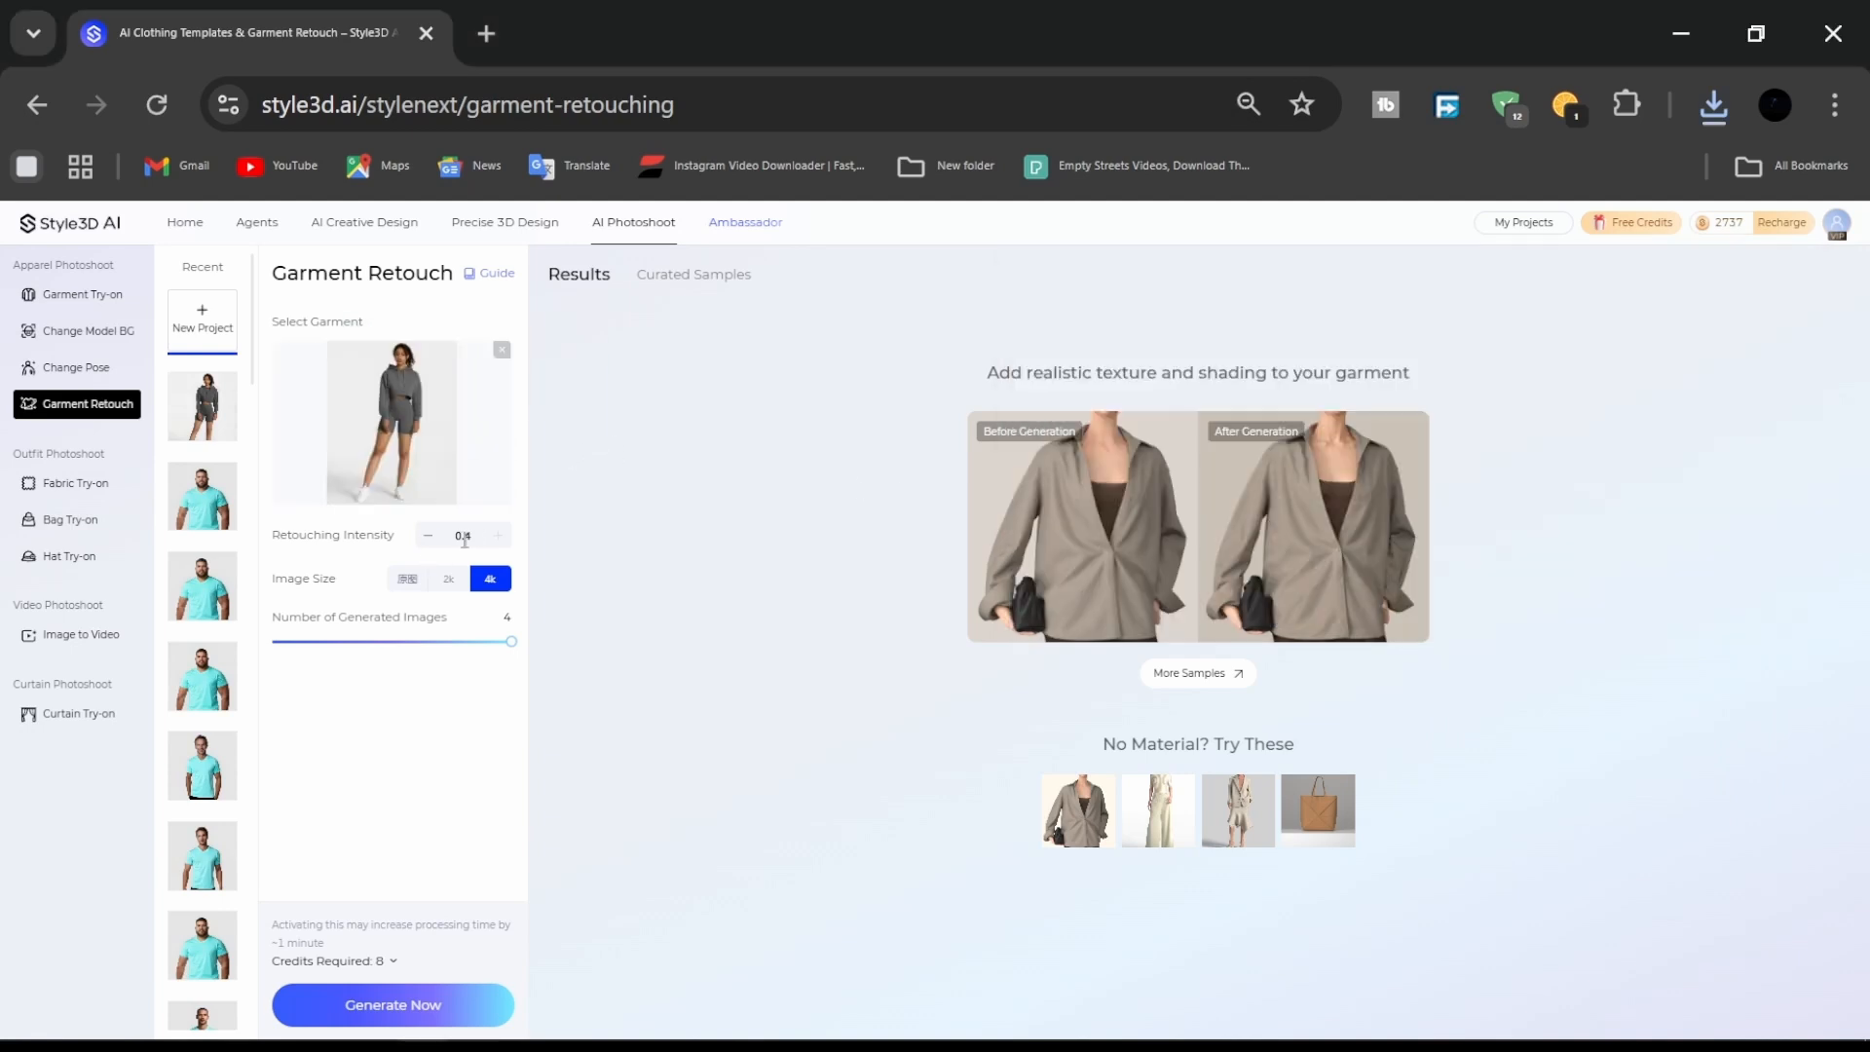
Generate the 4k retouched images and download the first result.
{"action": "left_click", "coordinate": [426, 534]}
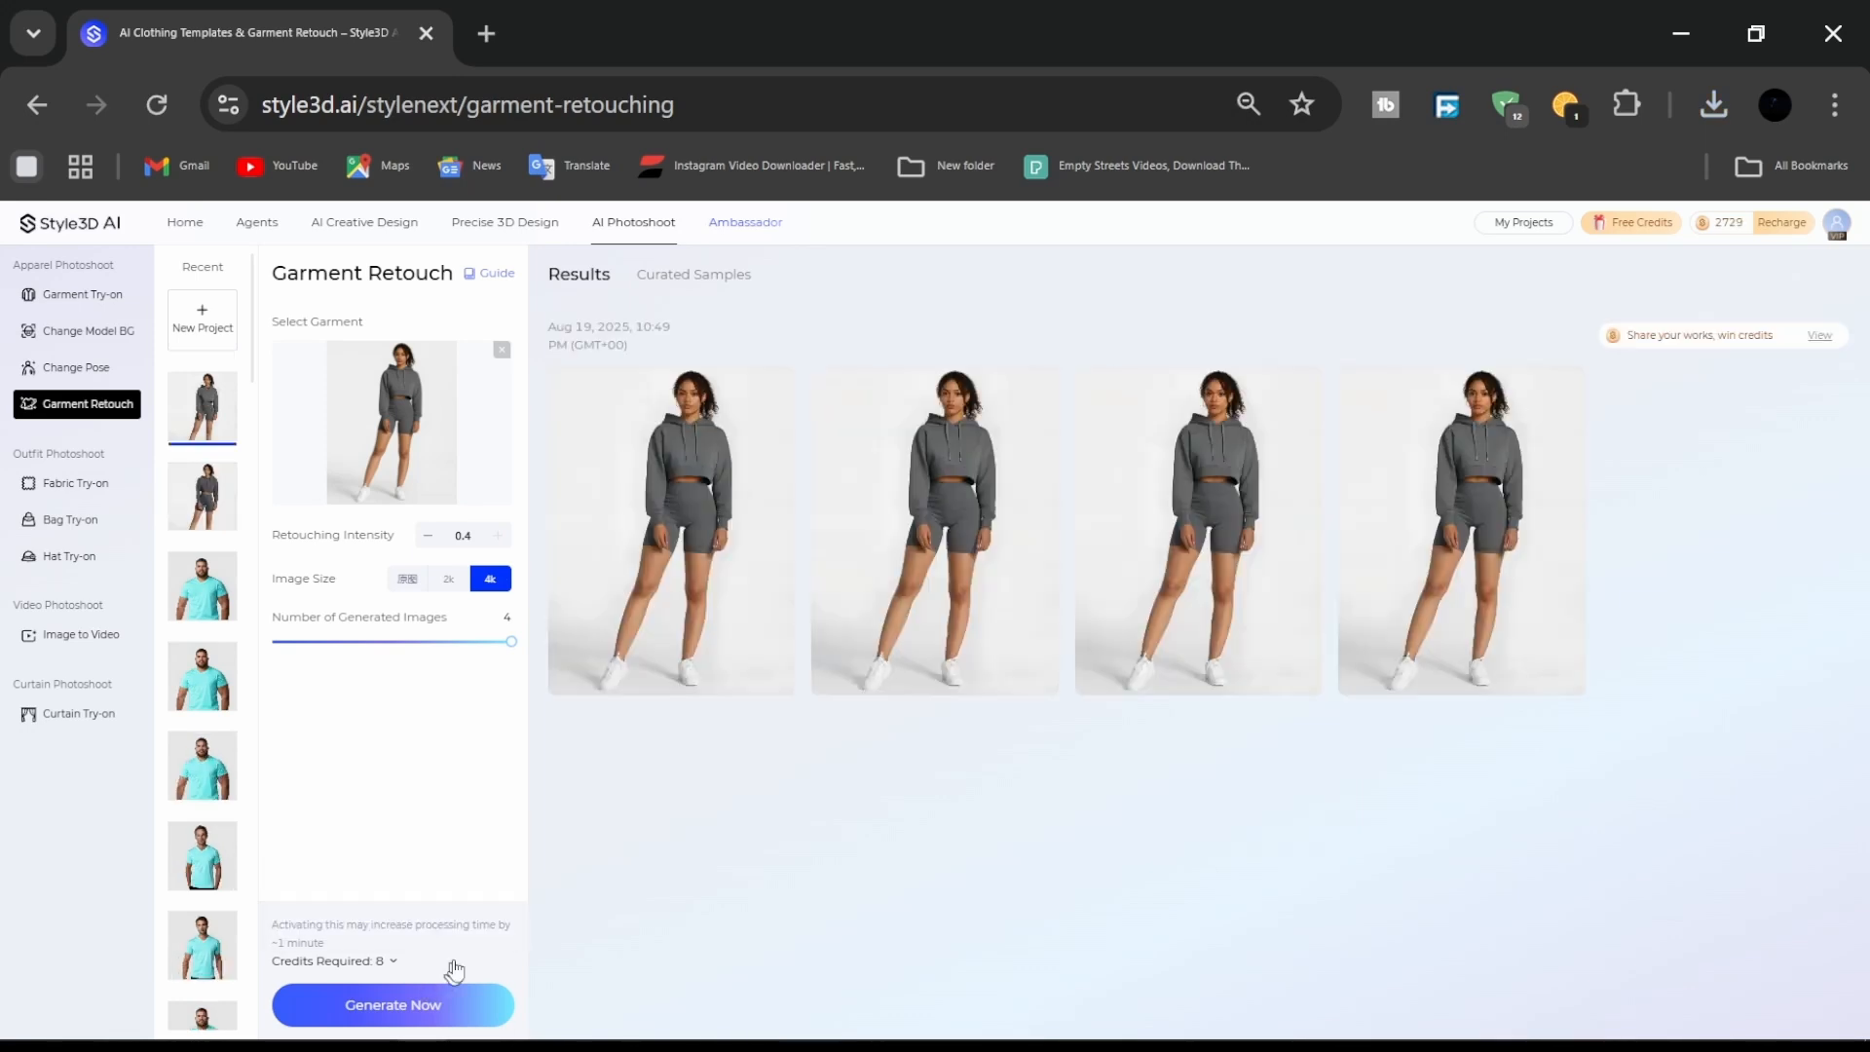
{"action": "left_click", "coordinate": [668, 532]}
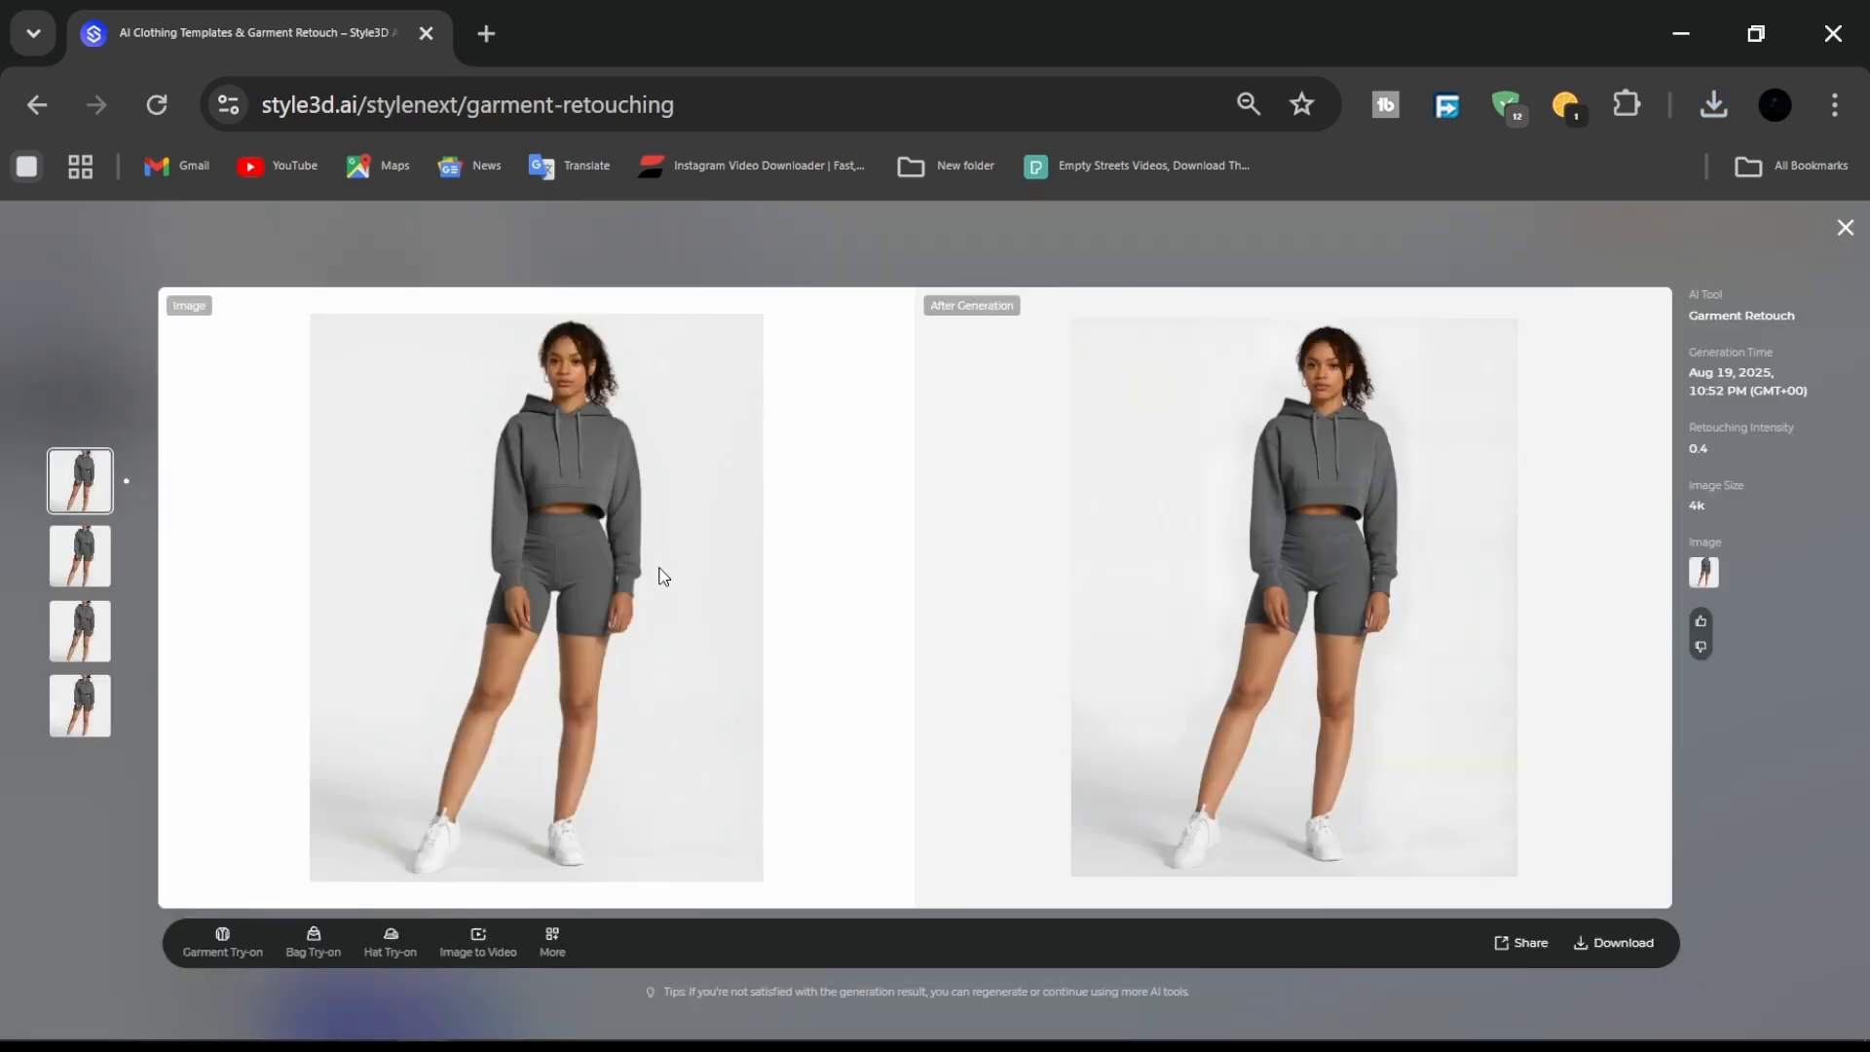
{"action": "mouse_move", "coordinate": [682, 580]}
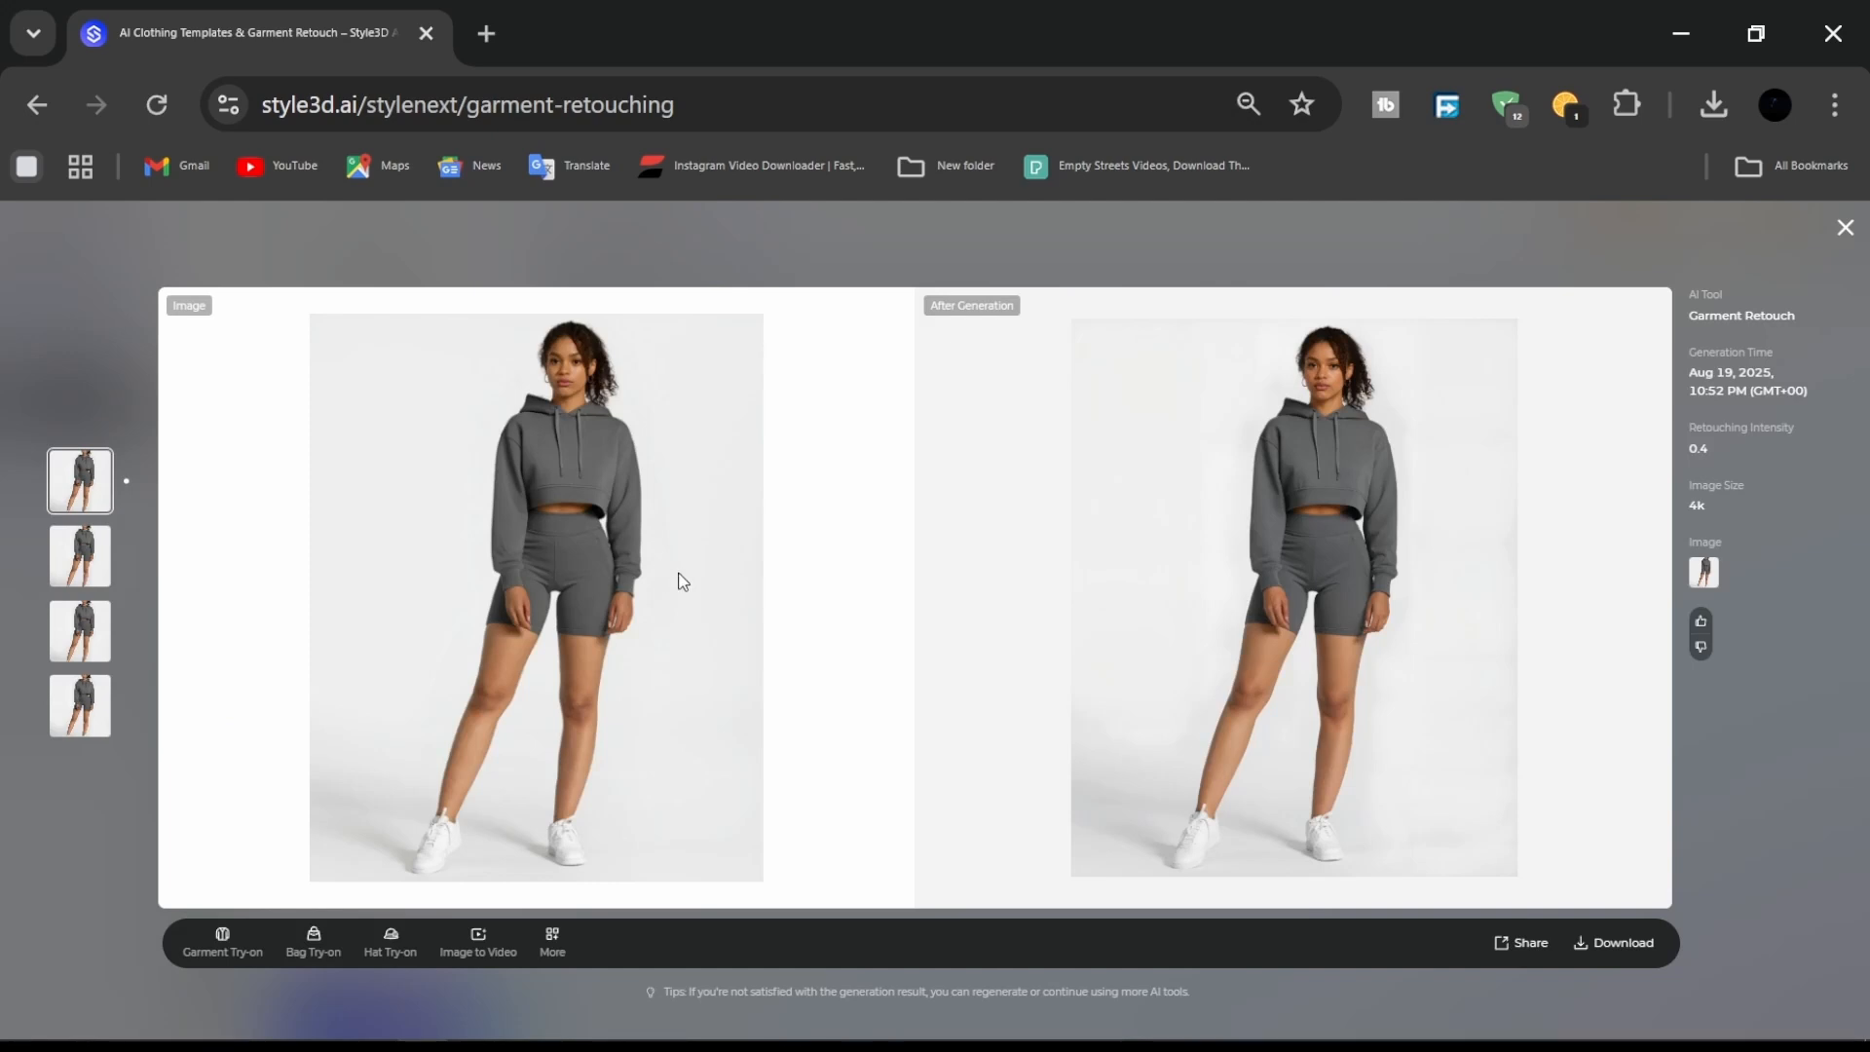
{"action": "left_click", "coordinate": [78, 555]}
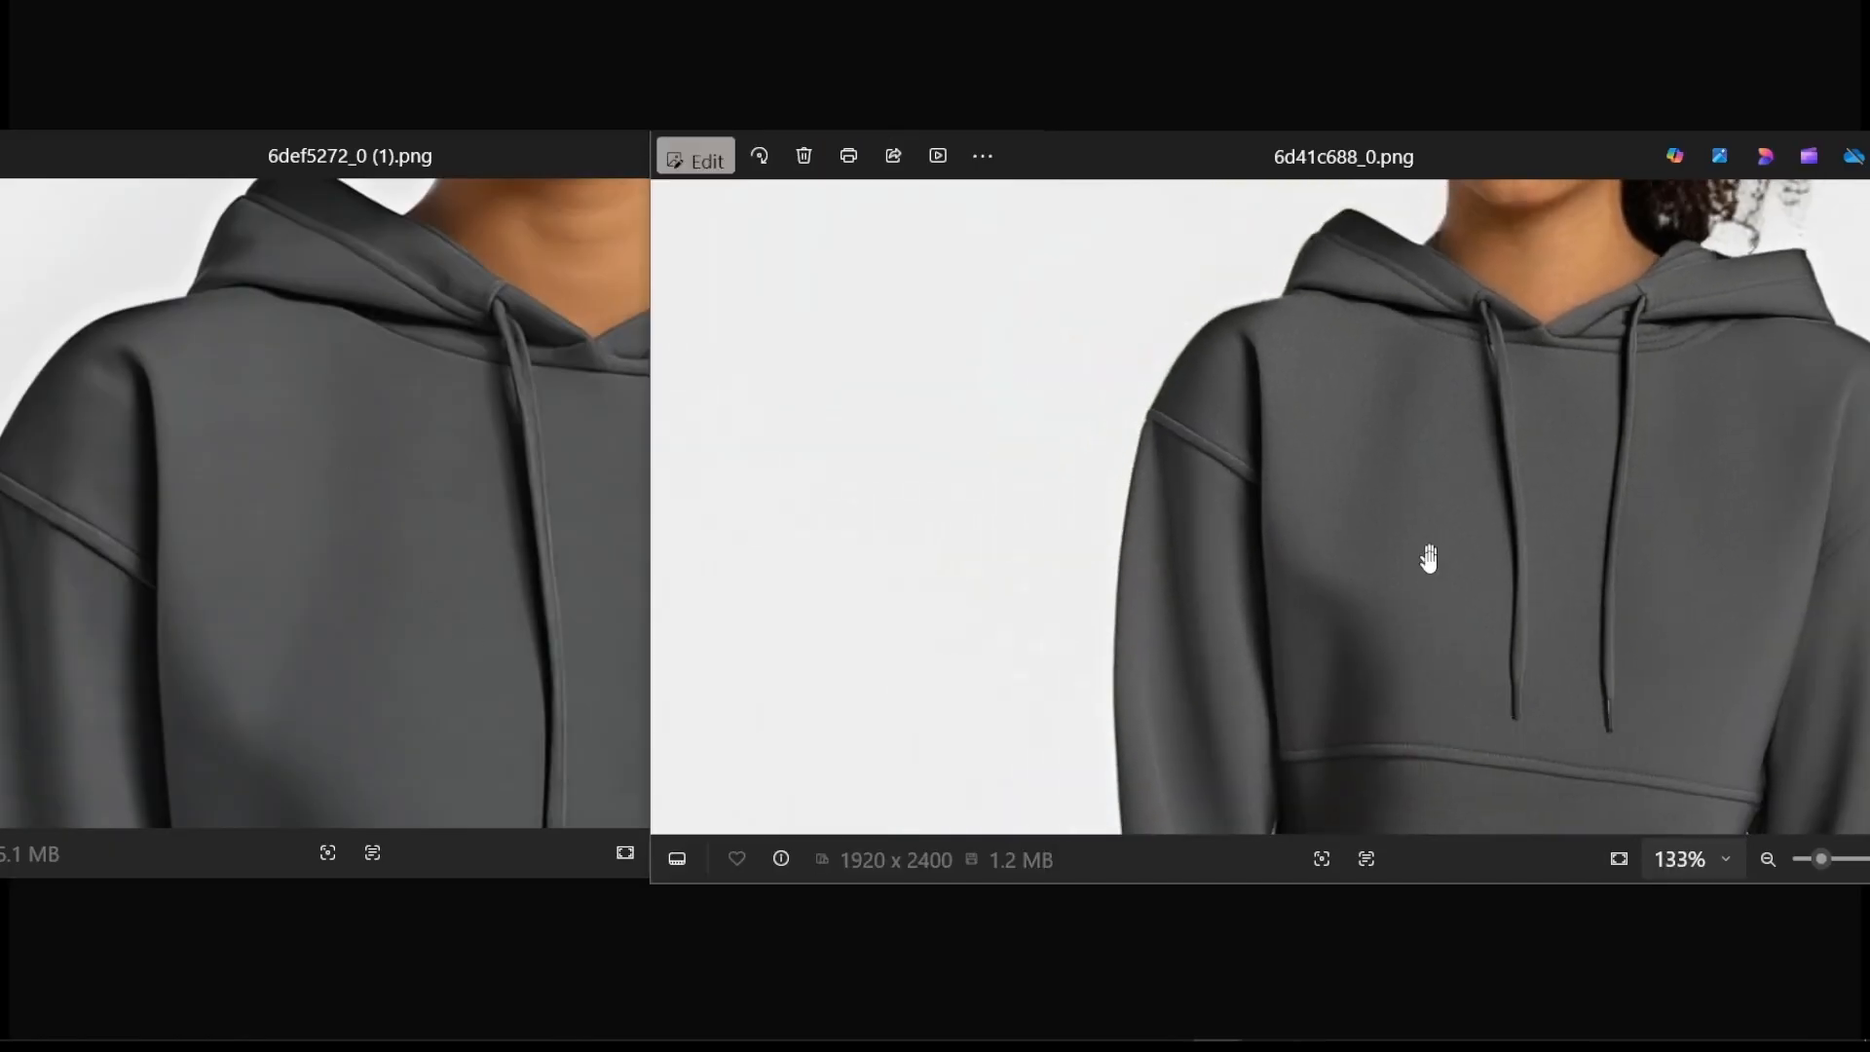
Zoom into the hood and hem of the side-by-side photos to check the added fabric detail.
{"action": "scroll", "scroll_direction": "up", "scroll_amount": 3}
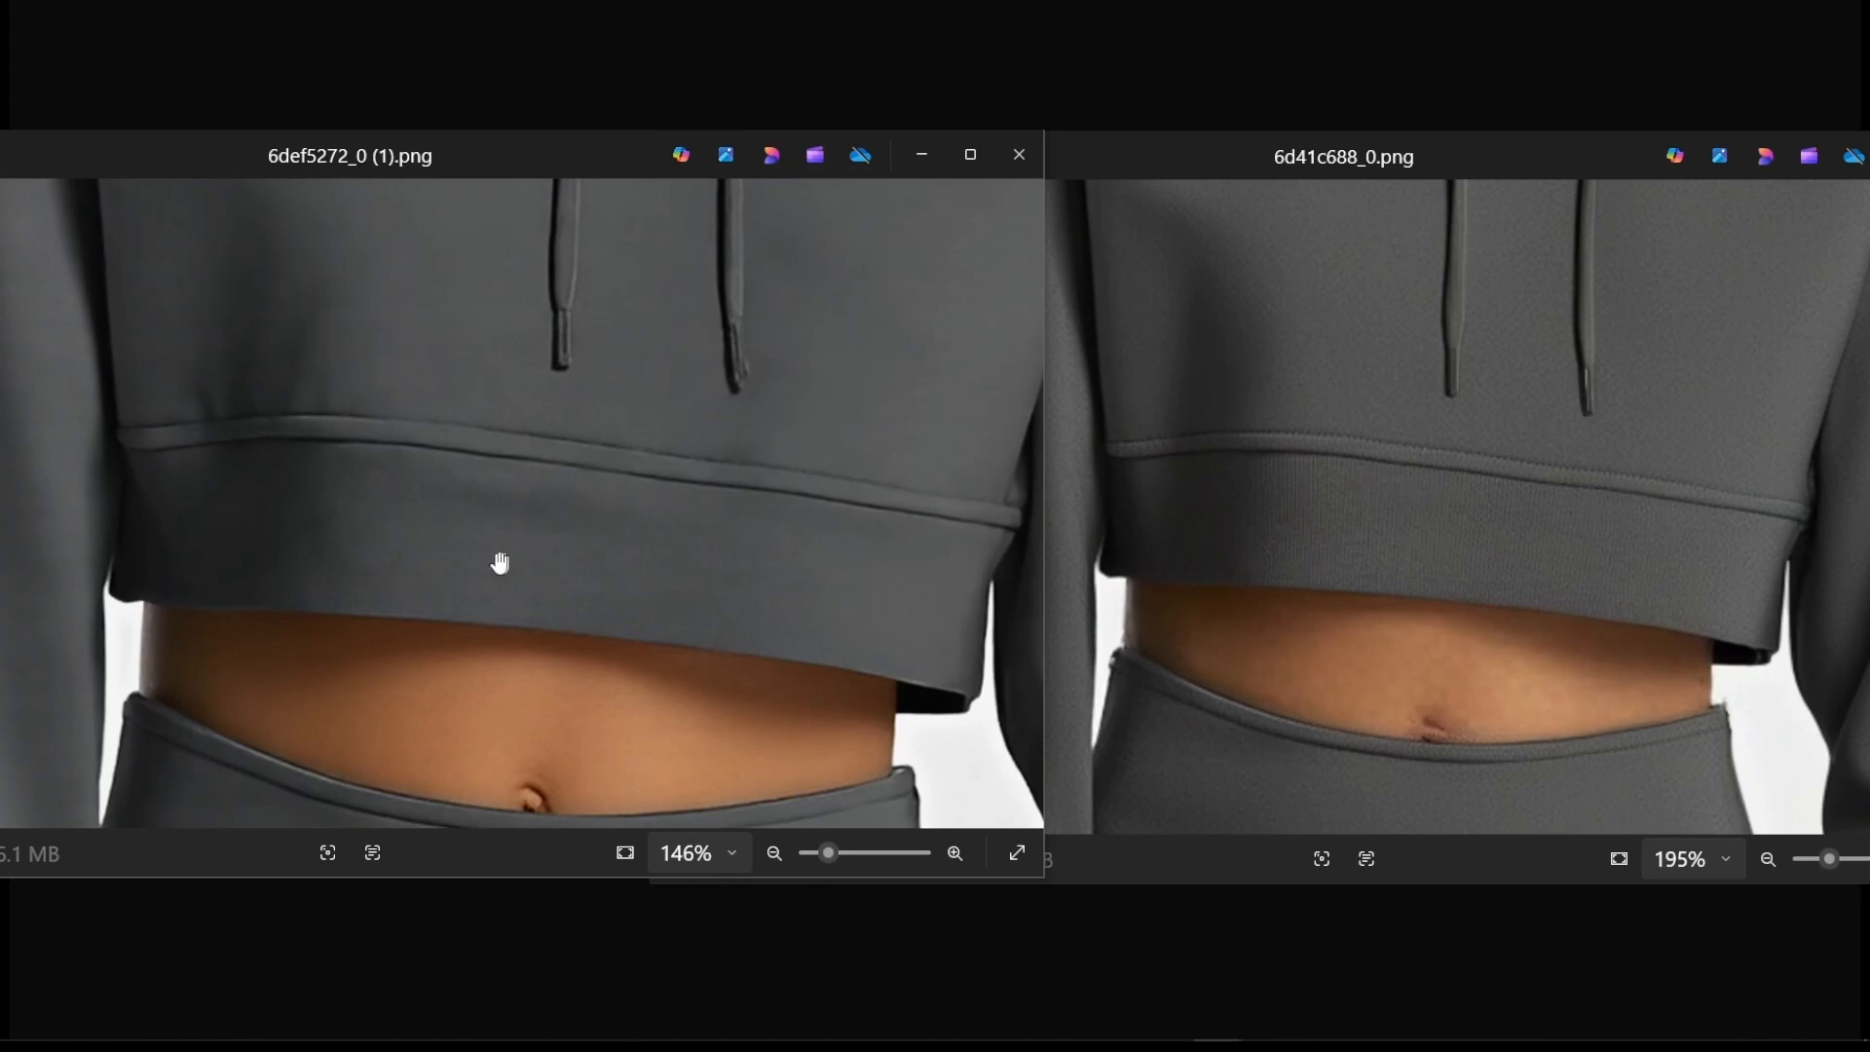
{"action": "scroll", "scroll_direction": "down", "scroll_amount": 3}
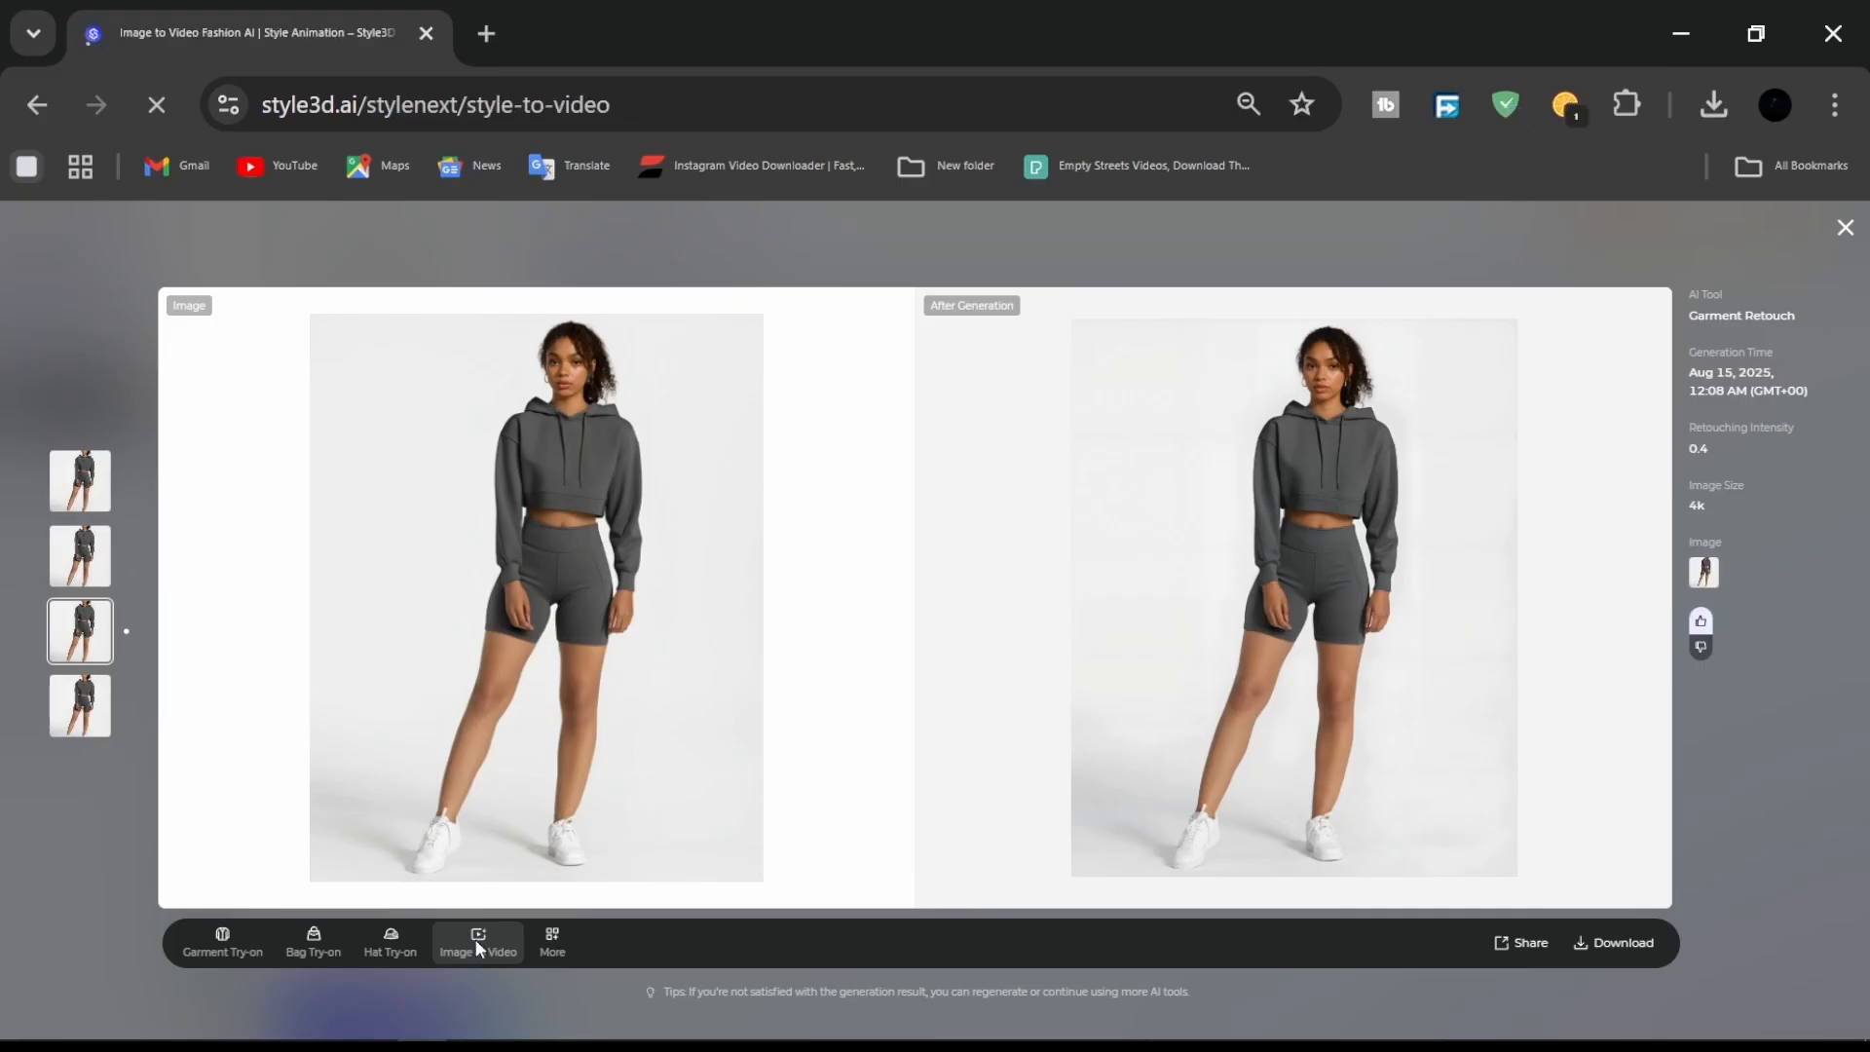
Animate the retouched photo into a 10-second walking video and play it full screen.
{"action": "left_click", "coordinate": [477, 942]}
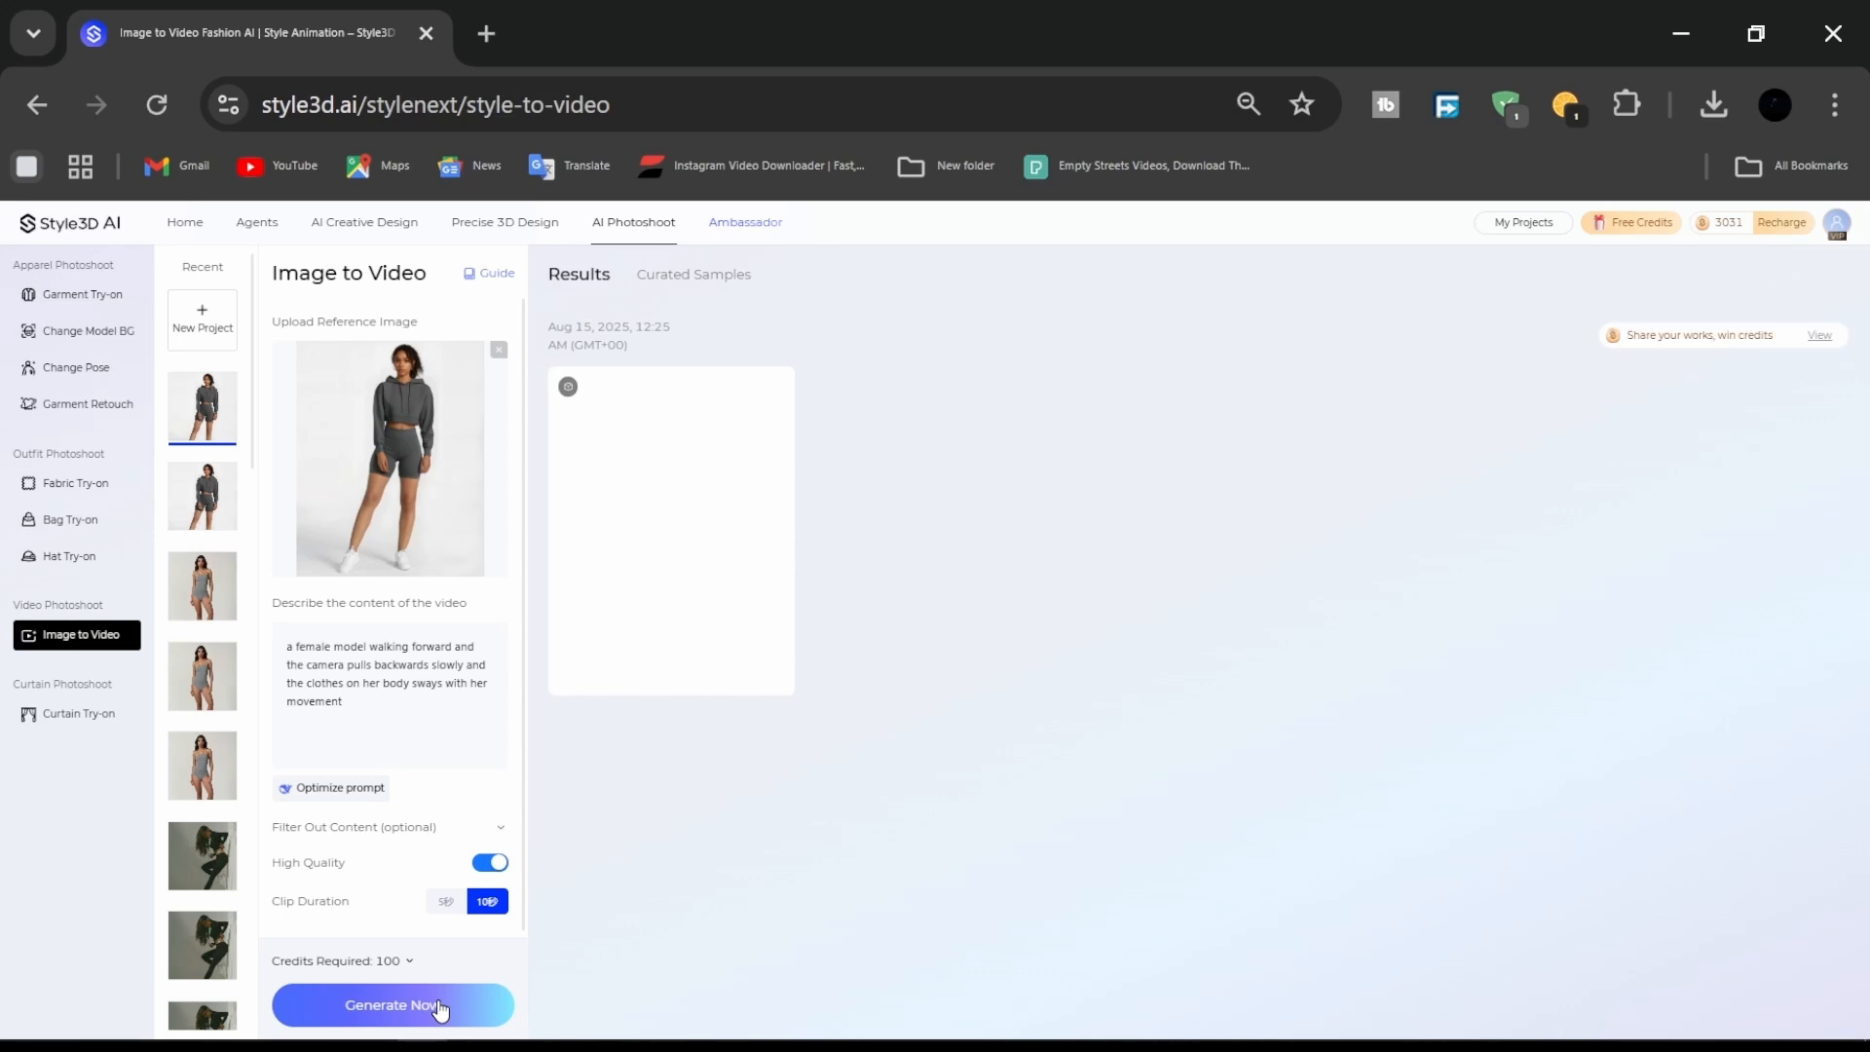
{"action": "left_click", "coordinate": [392, 1005]}
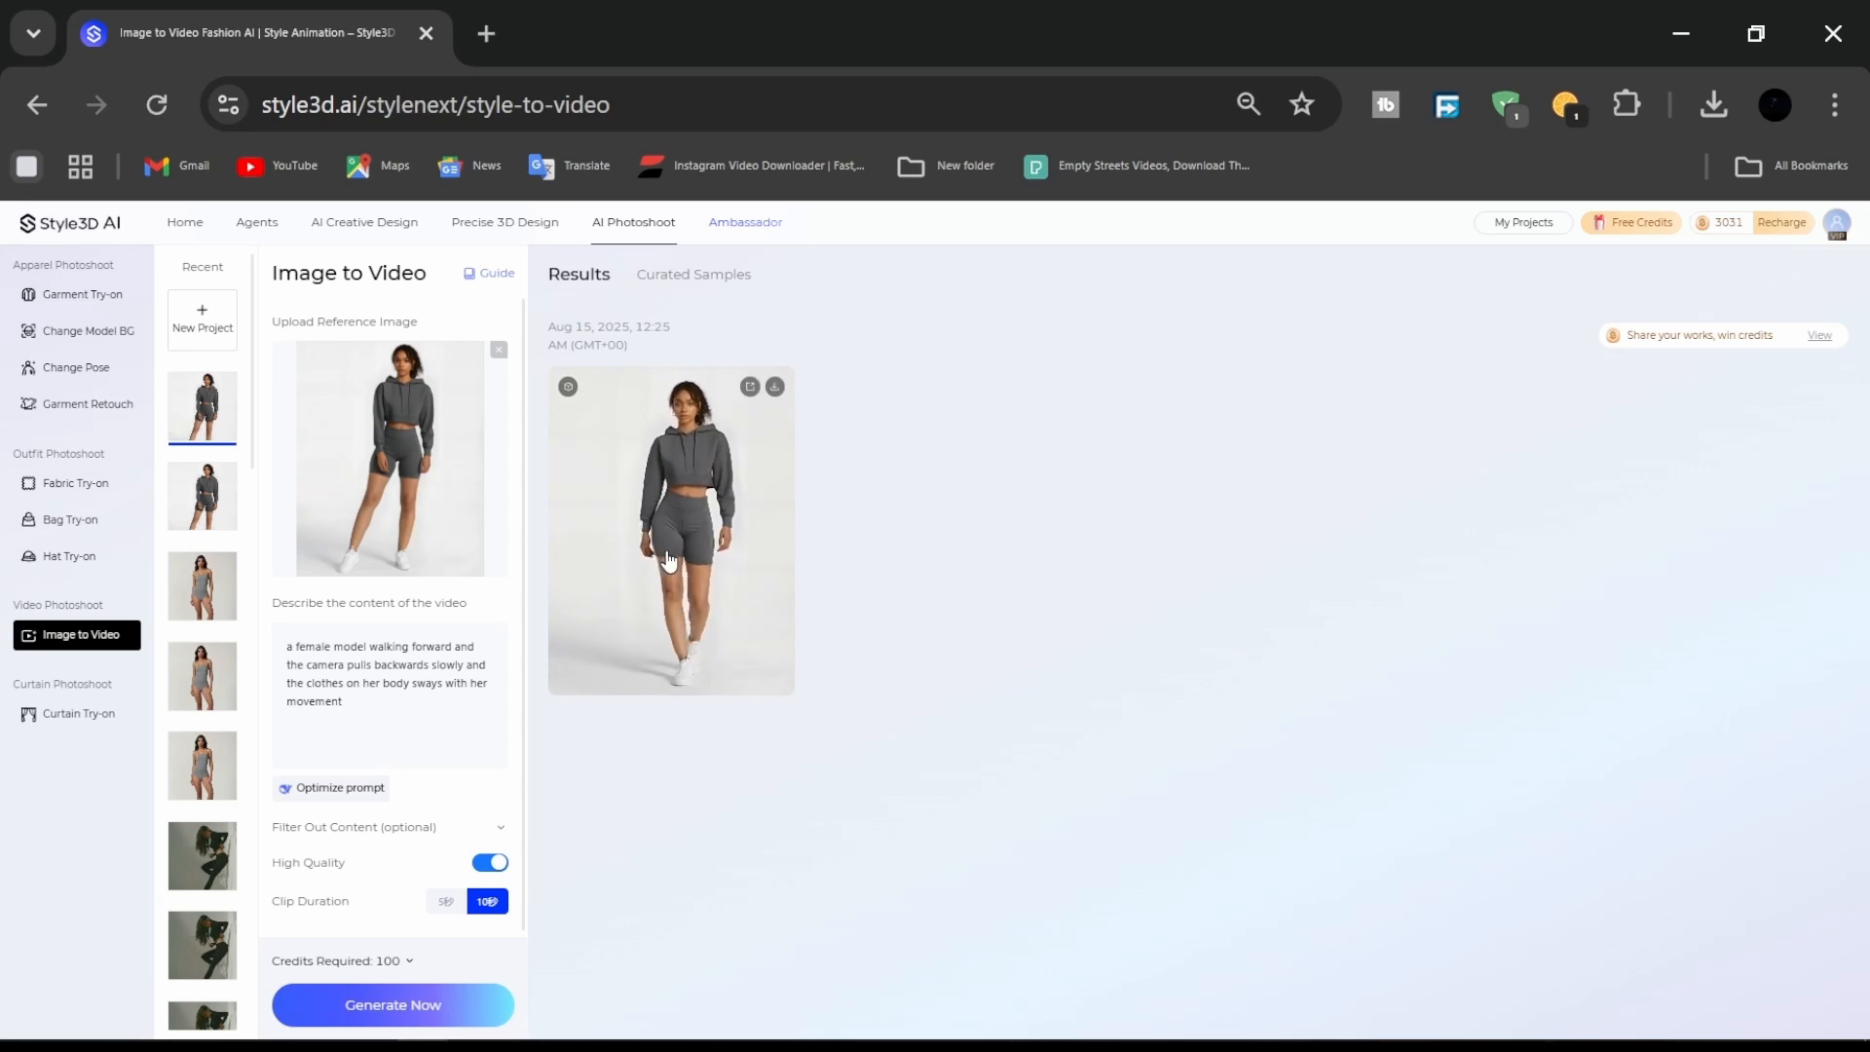
{"action": "left_click", "coordinate": [670, 530]}
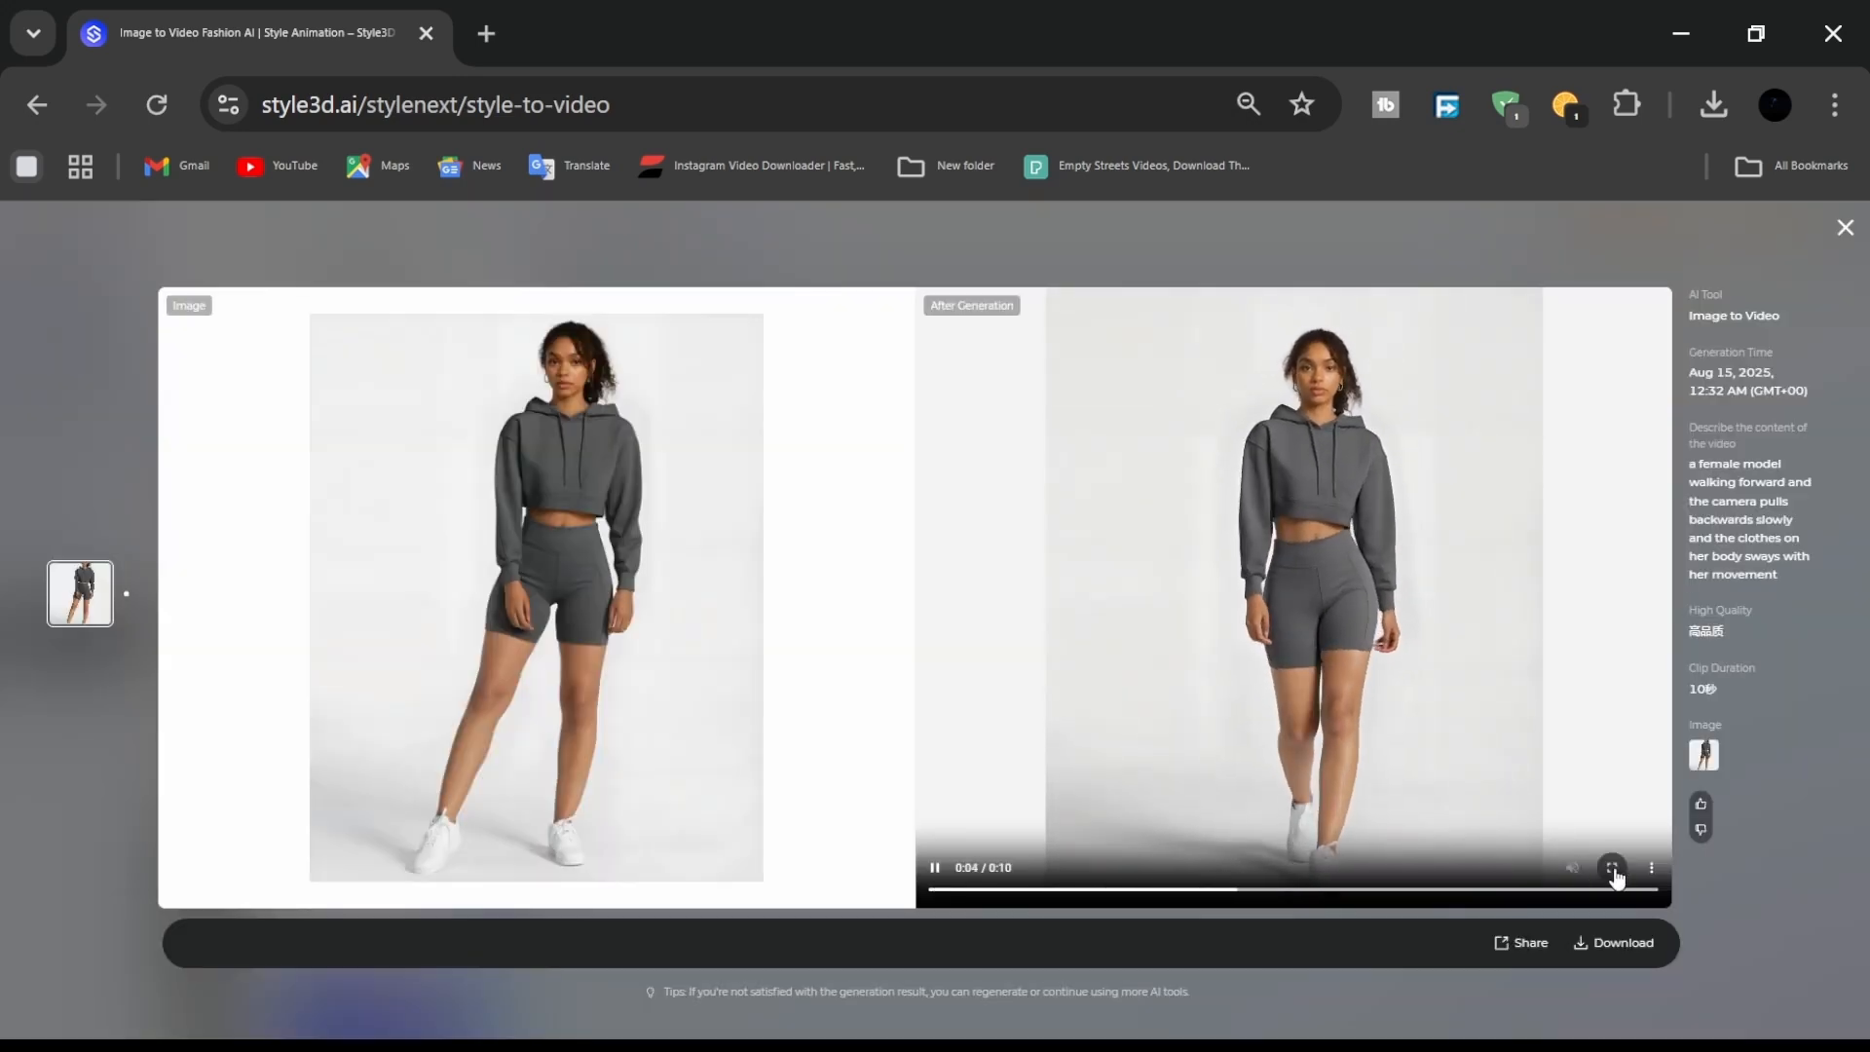
{"action": "left_click", "coordinate": [1611, 867]}
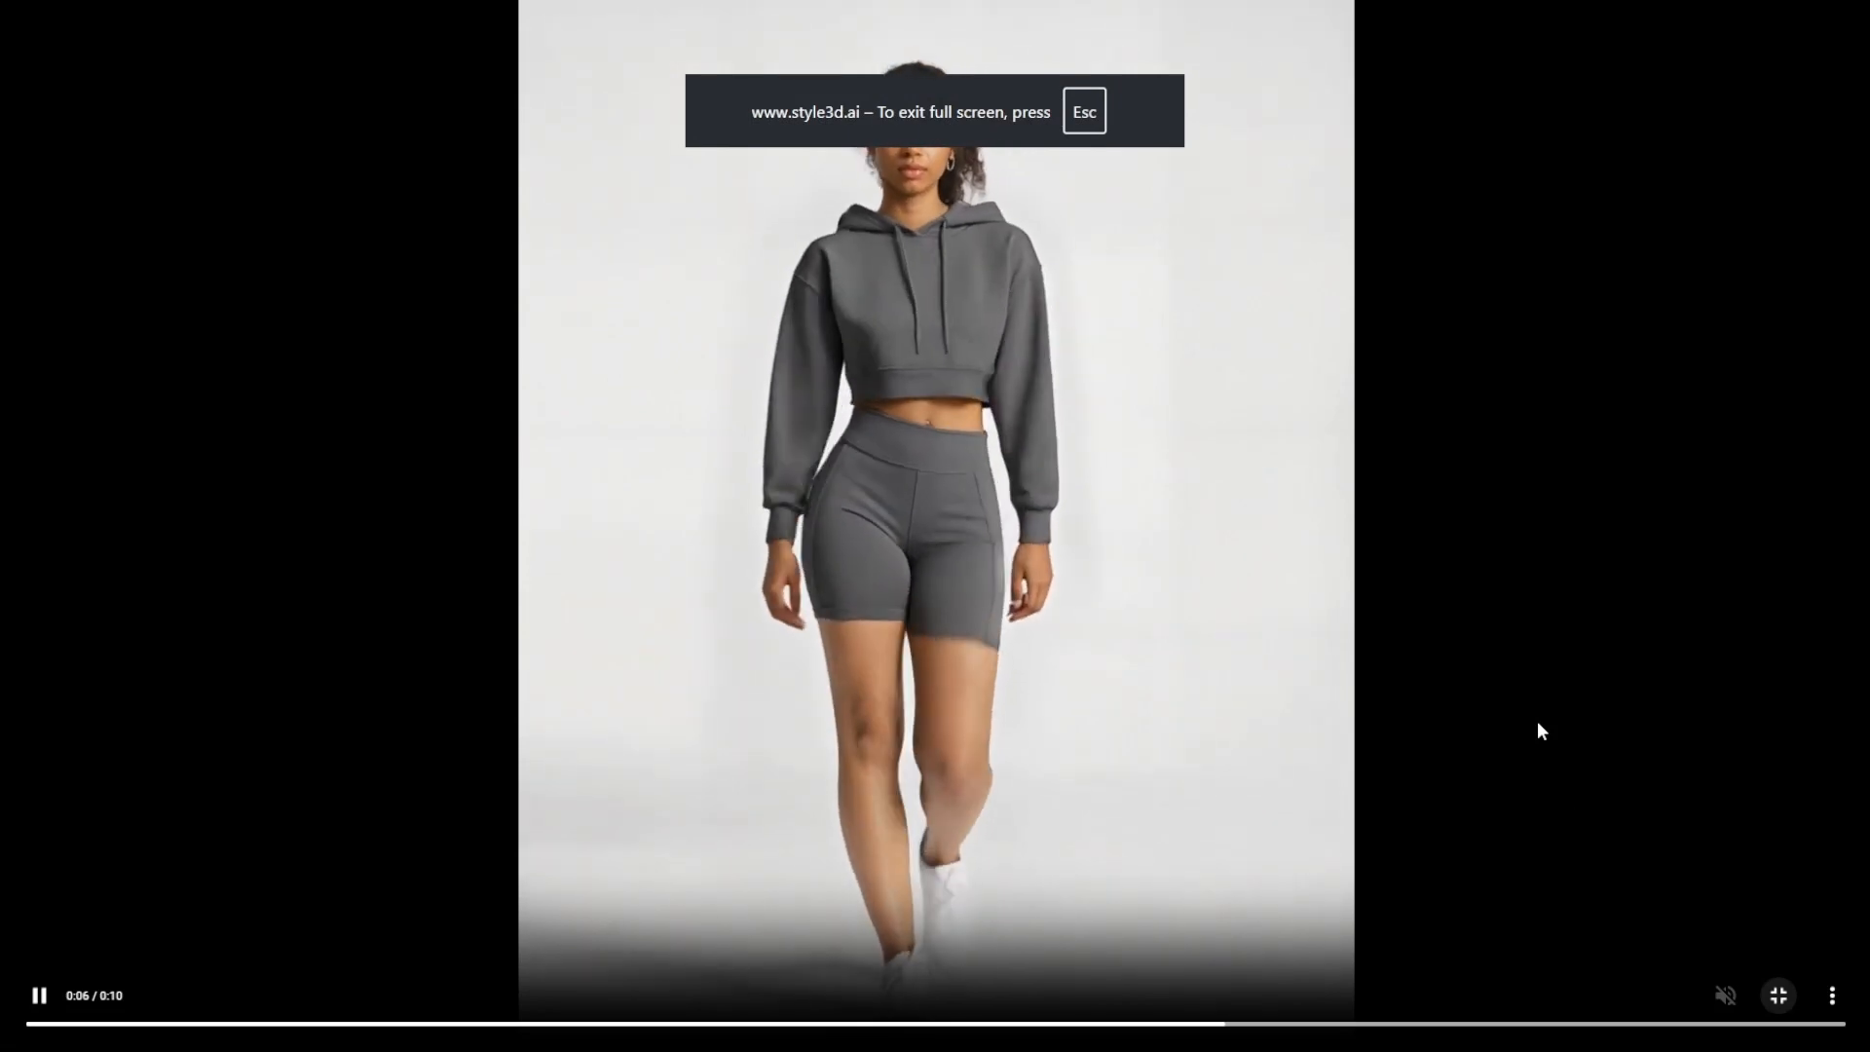